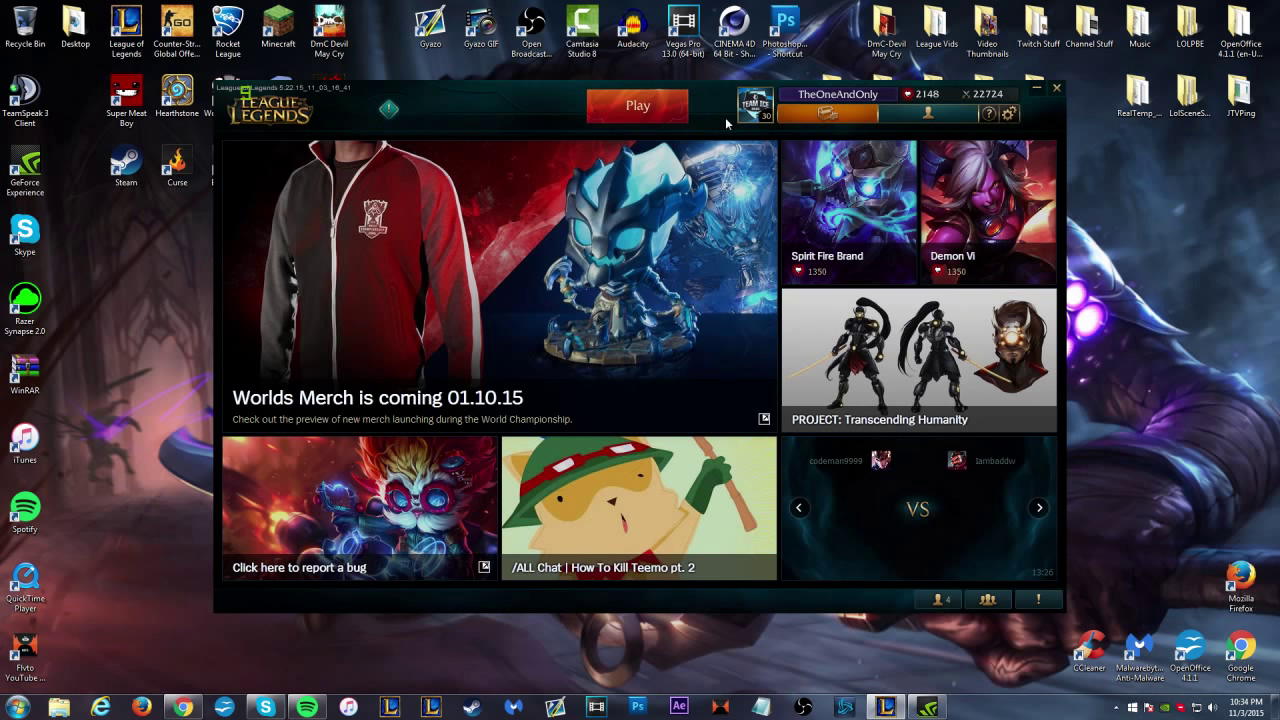
# From Play, browse the Tutorials options, then return to PvP with Classic Summoner's Rift Normal Draft selected.
pyautogui.click(636, 104)
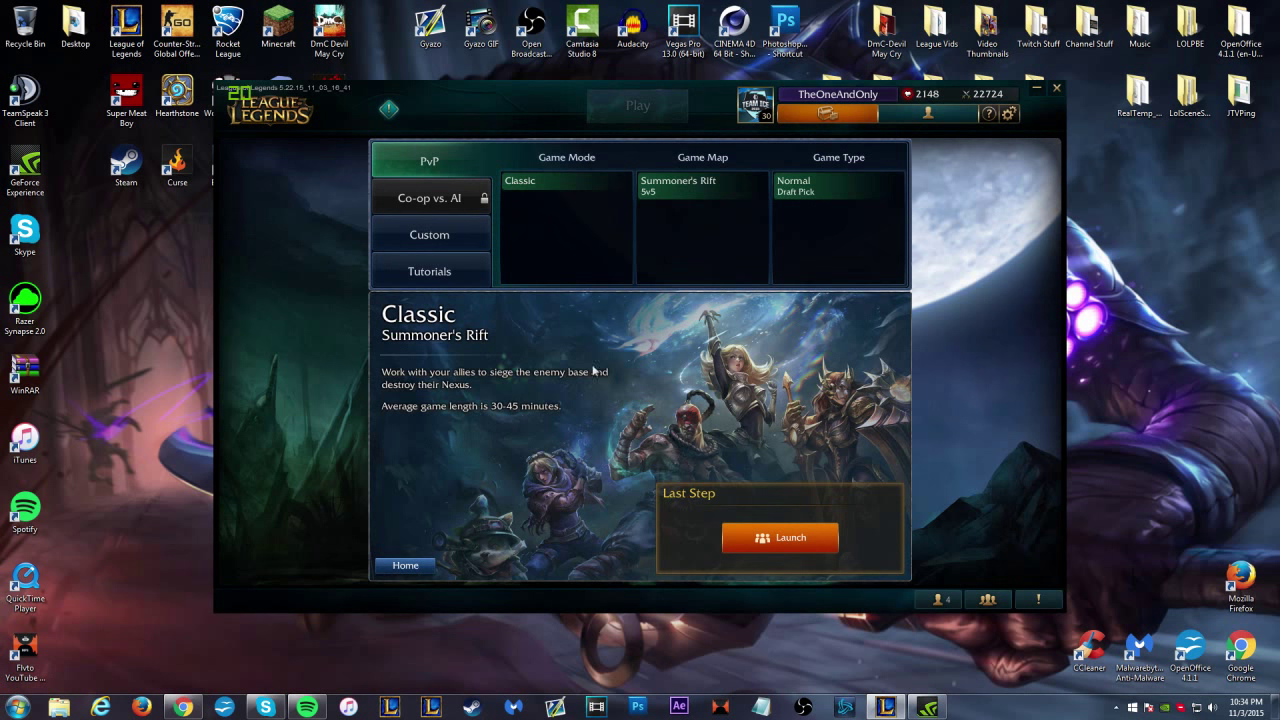
pyautogui.moveTo(616, 200)
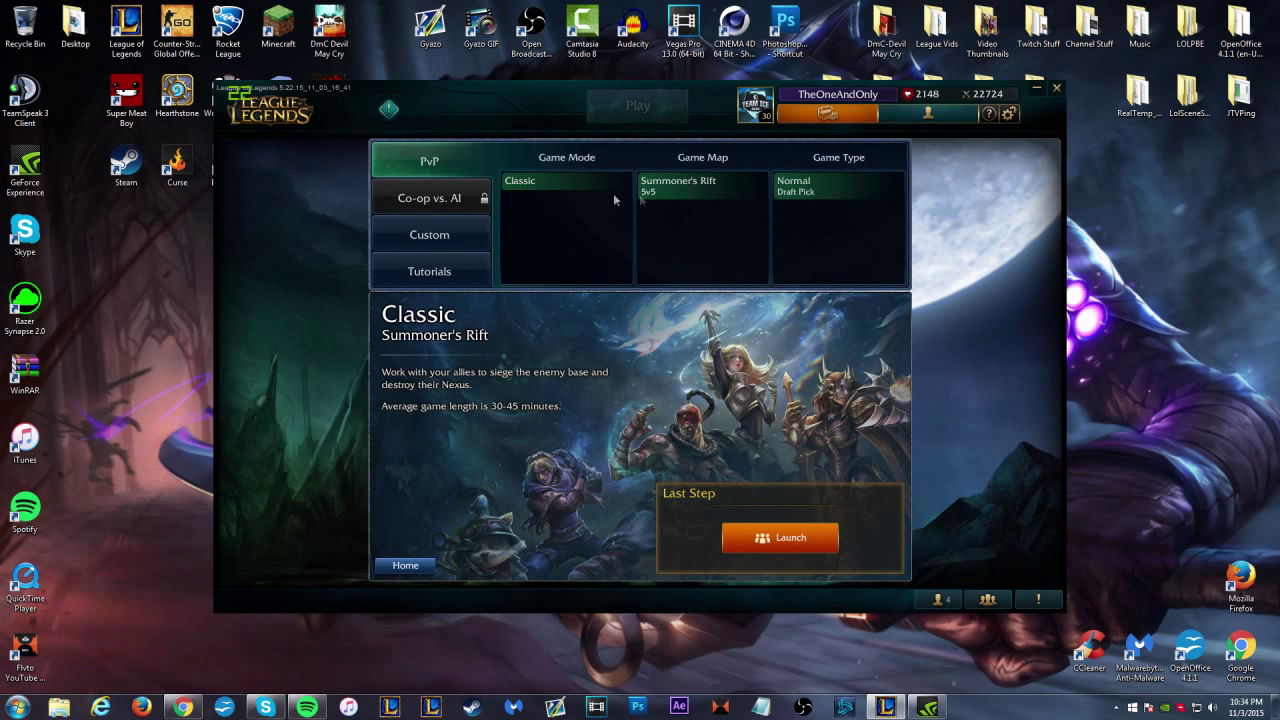
pyautogui.moveTo(544, 136)
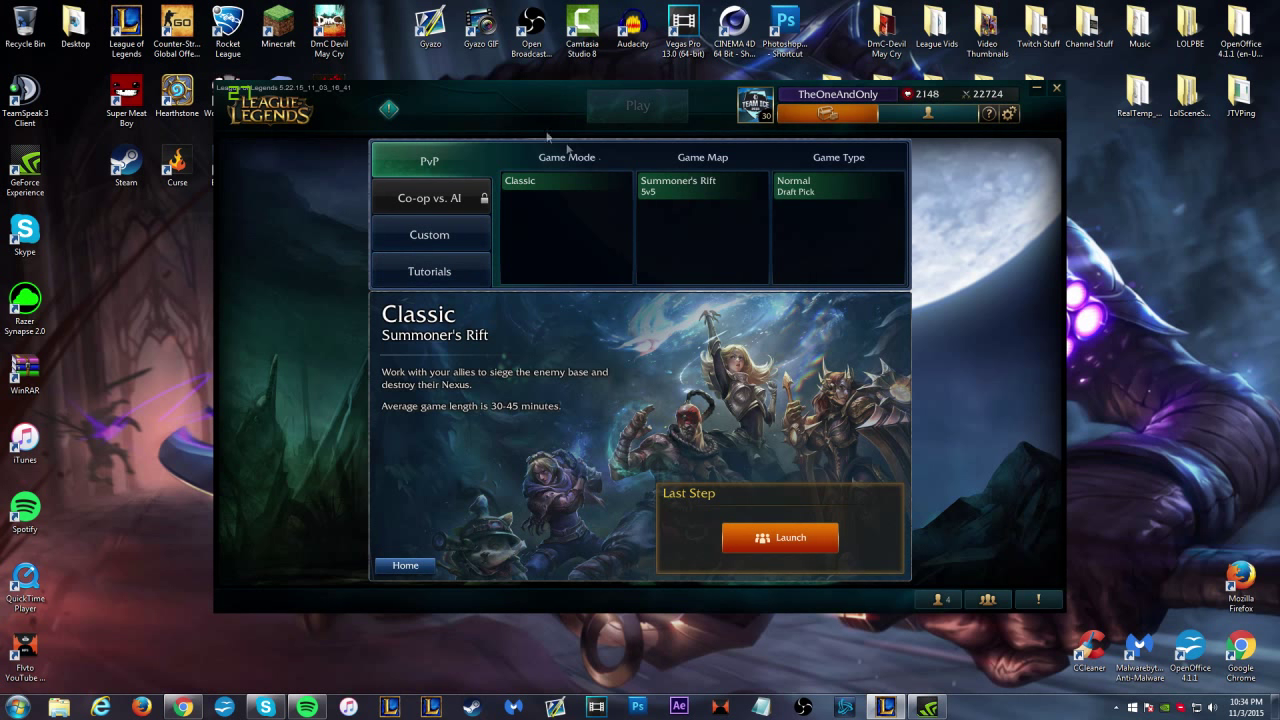
pyautogui.moveTo(548, 210)
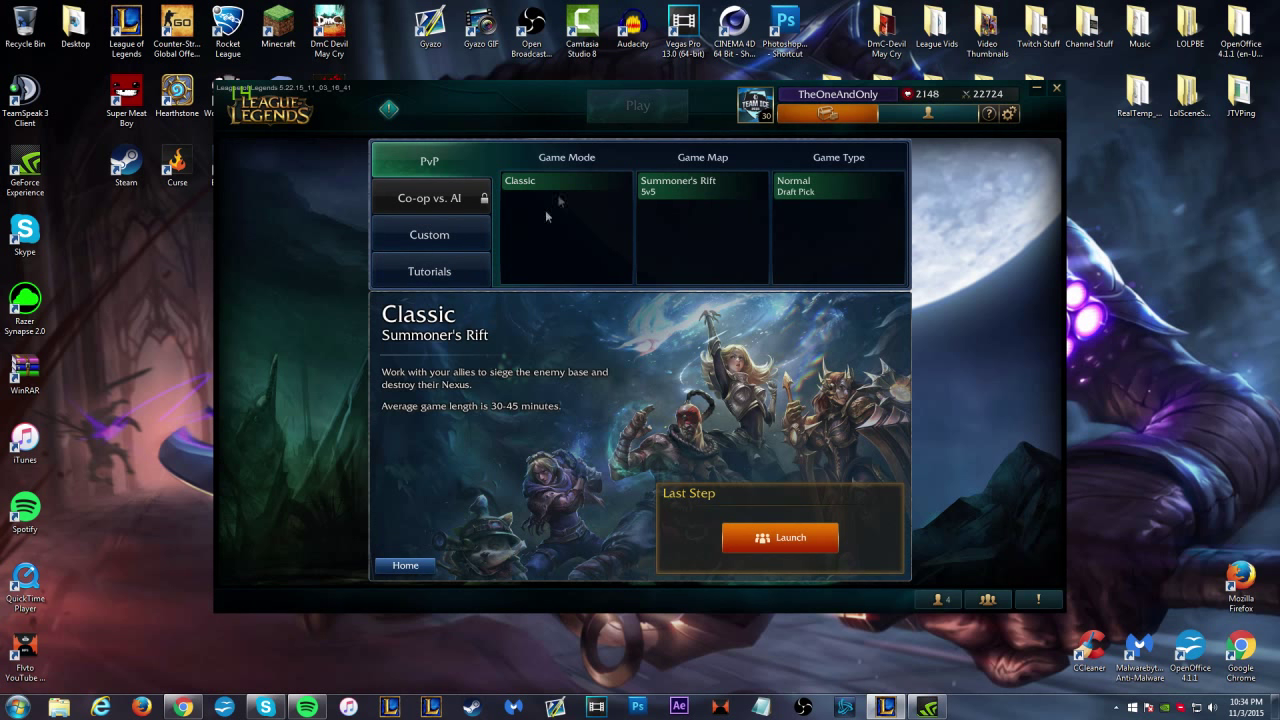
pyautogui.moveTo(482, 308)
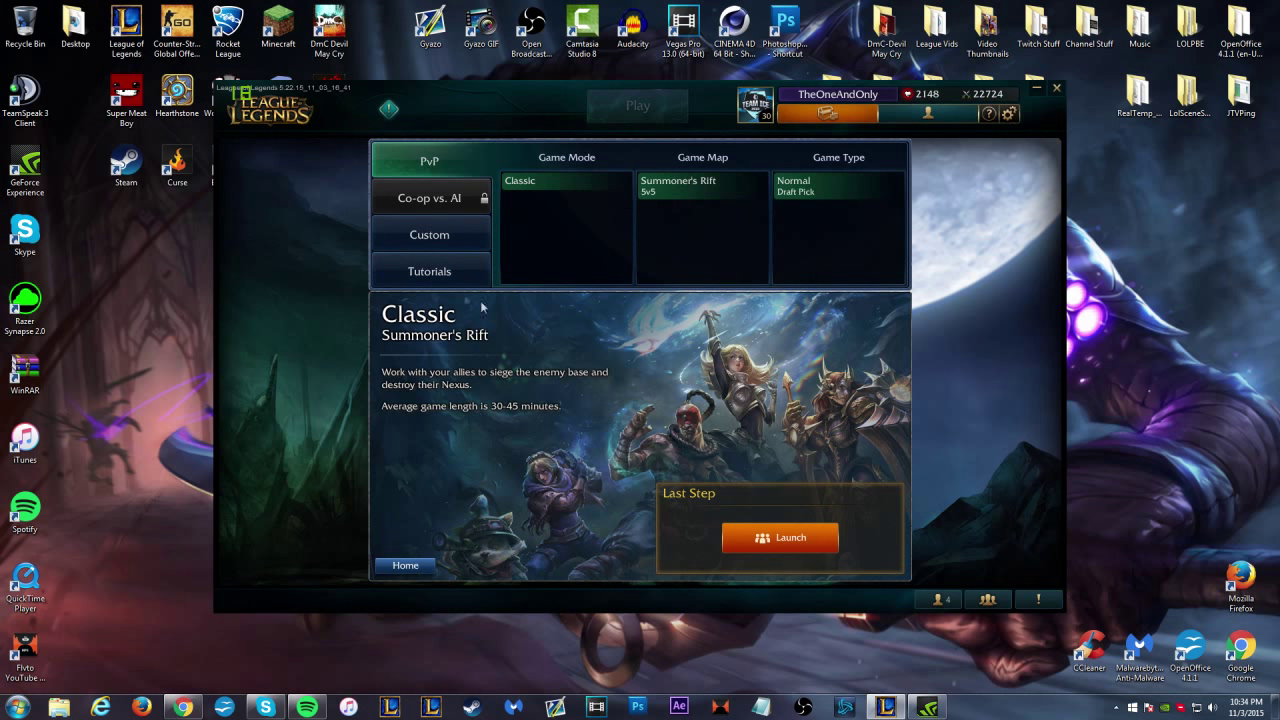
pyautogui.click(428, 272)
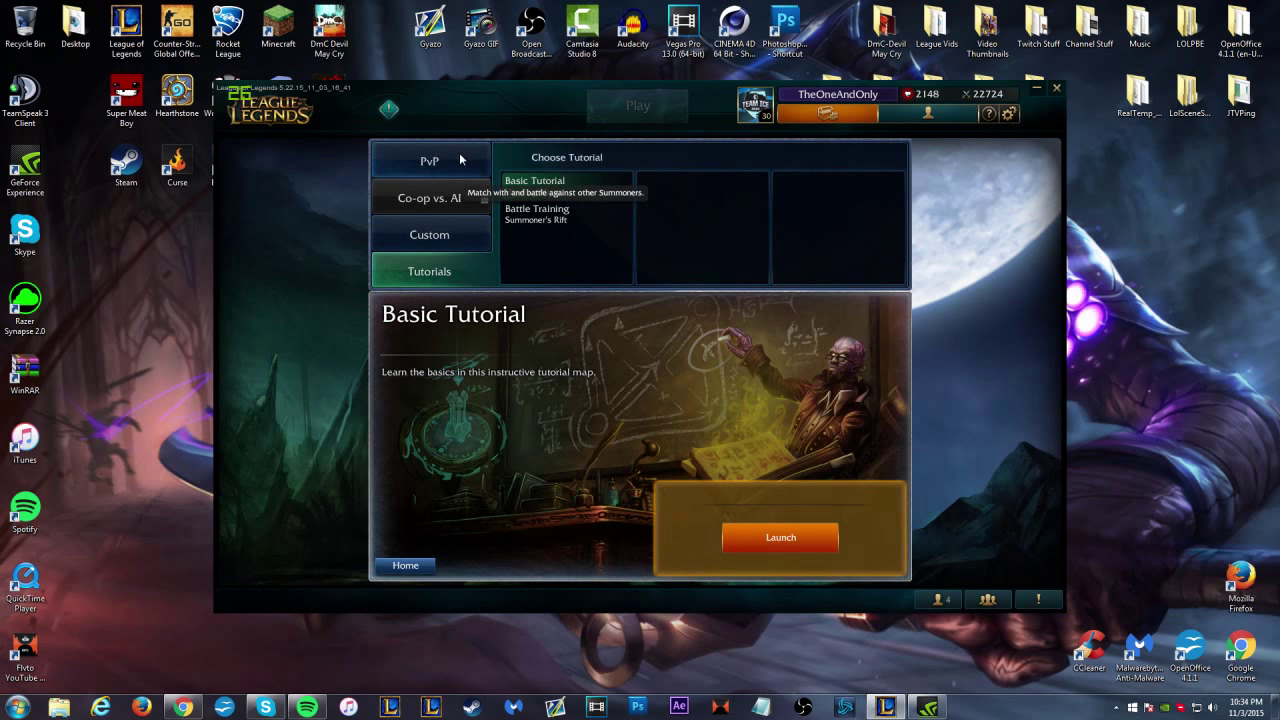
pyautogui.click(428, 160)
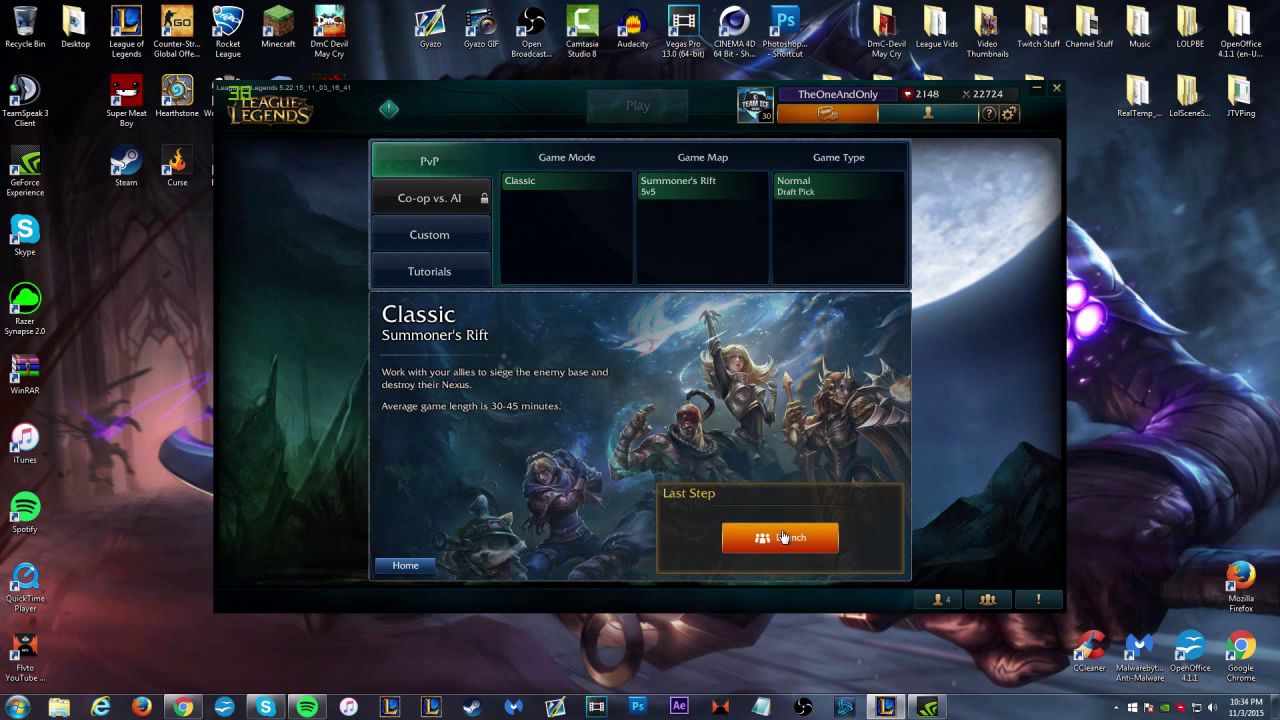
# Launch the Normal Draft Pick lobby and reach the Assemble your party screen.
pyautogui.click(780, 536)
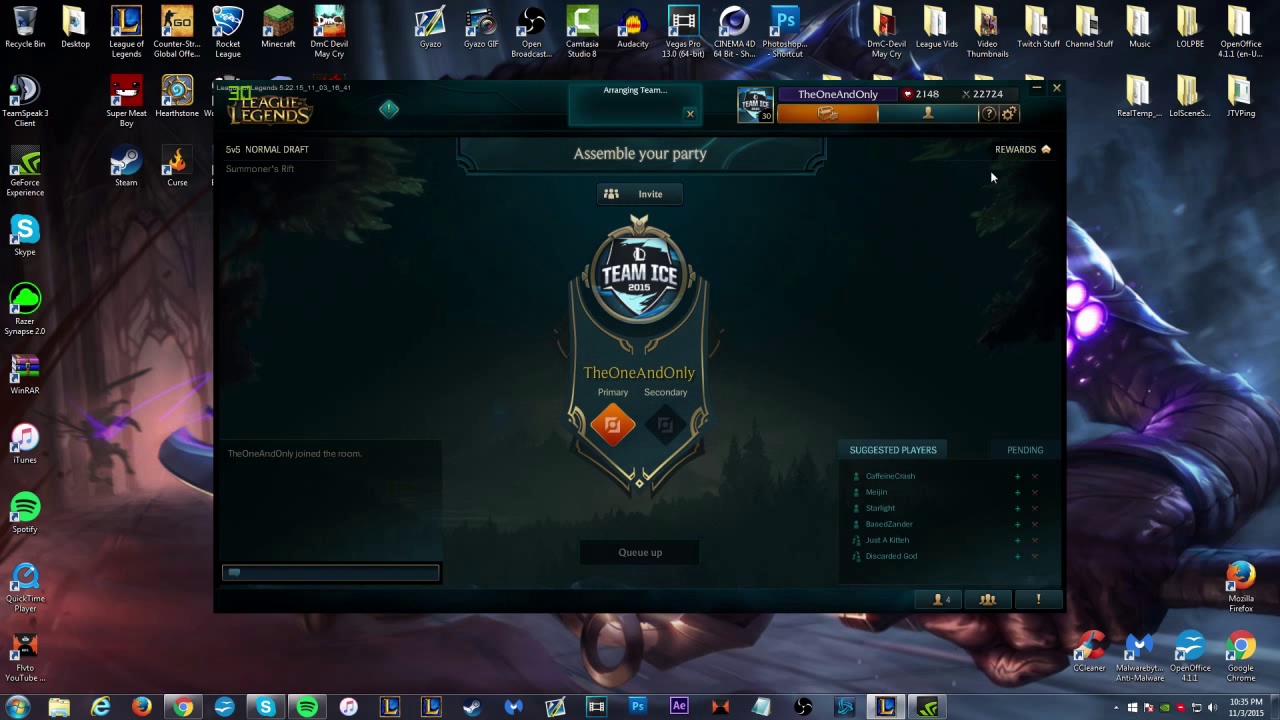
pyautogui.moveTo(1008, 112)
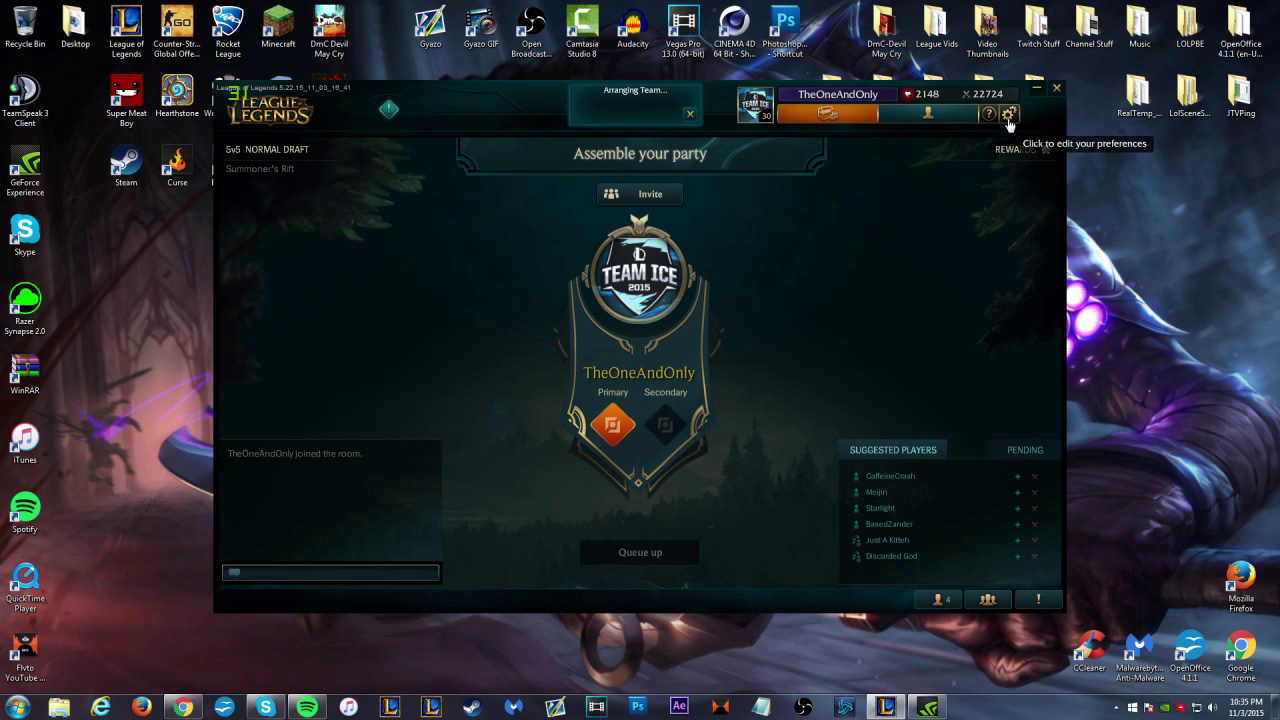
pyautogui.moveTo(778, 316)
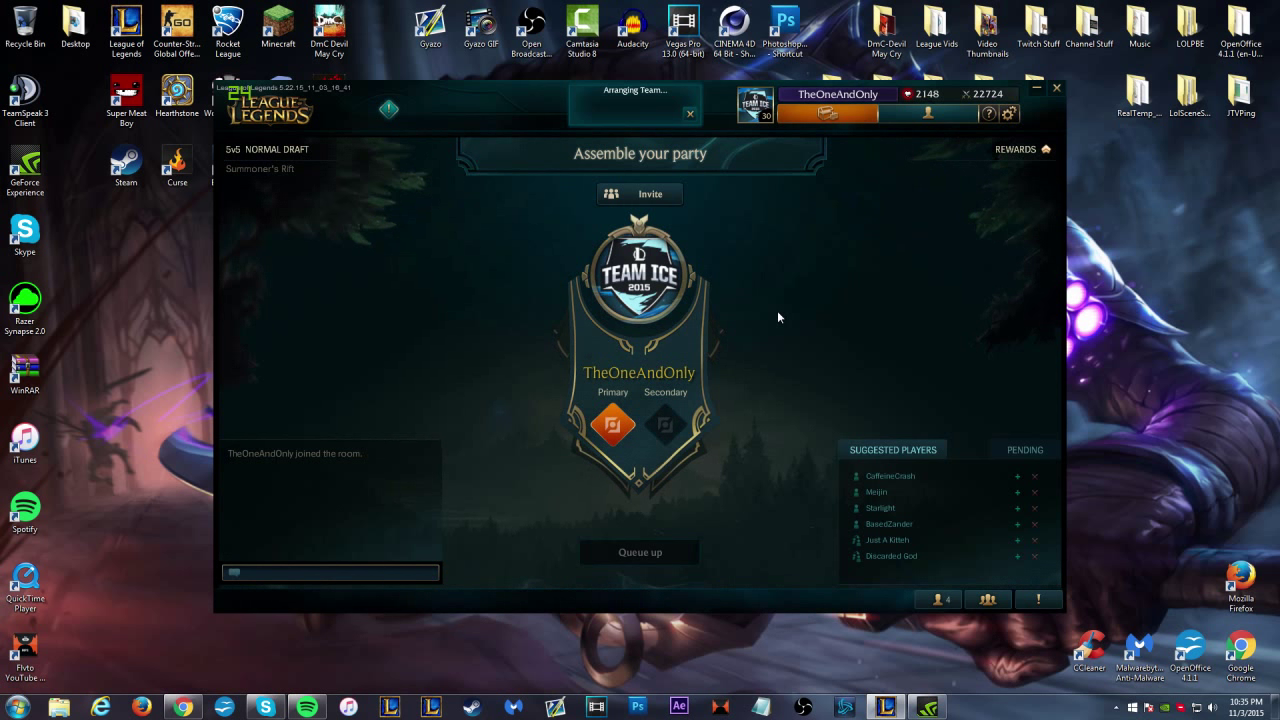
pyautogui.moveTo(760, 332)
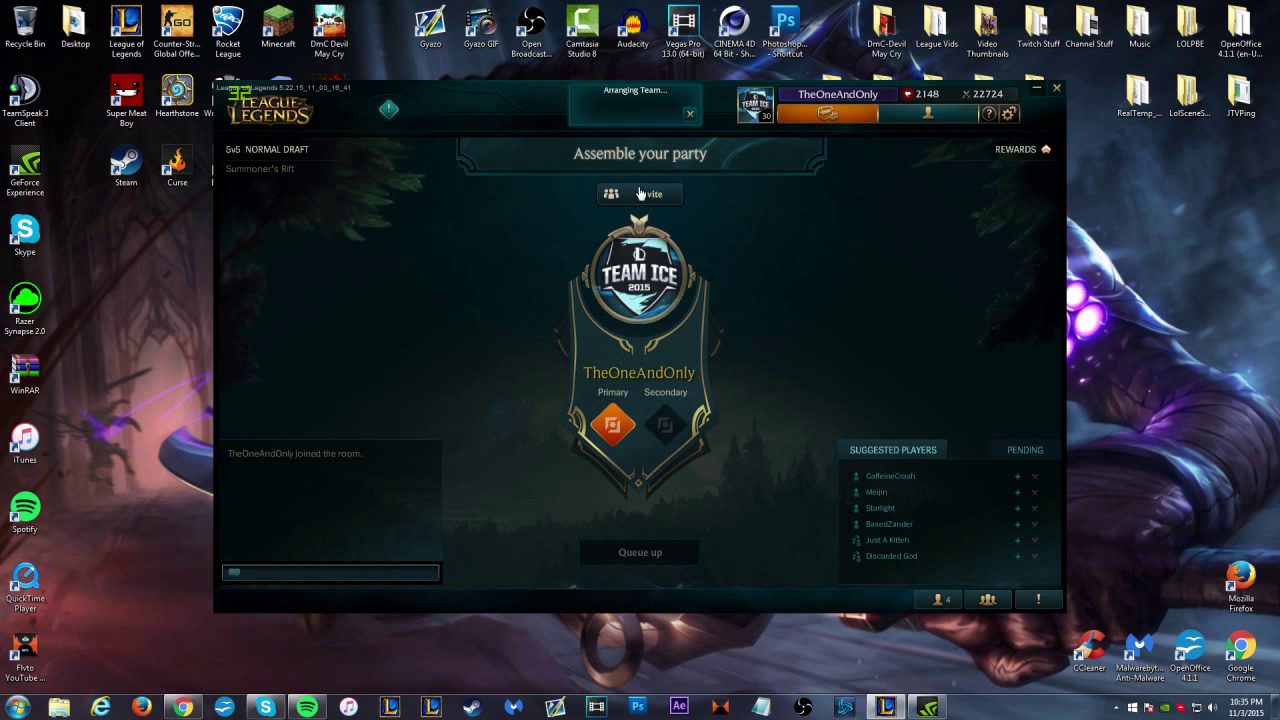
# Check the friend invite list without inviting anyone, then write a greeting in lobby chat.
pyautogui.click(648, 194)
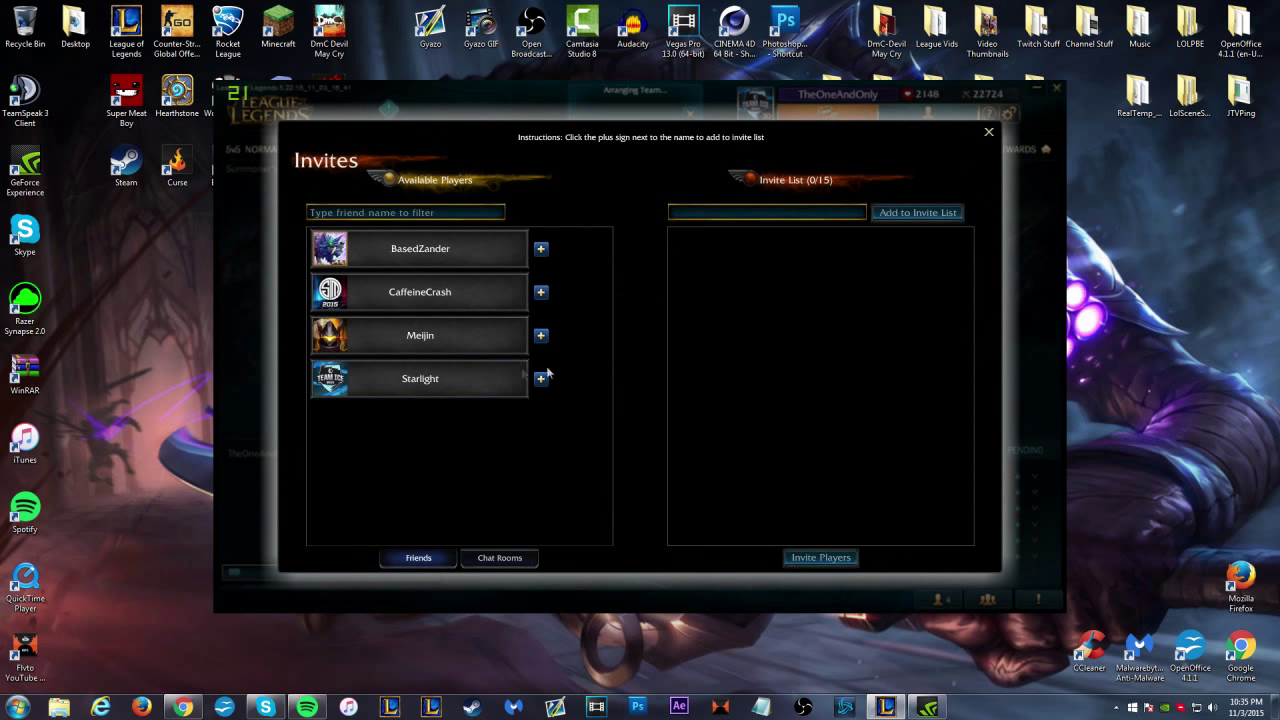
pyautogui.moveTo(988, 132)
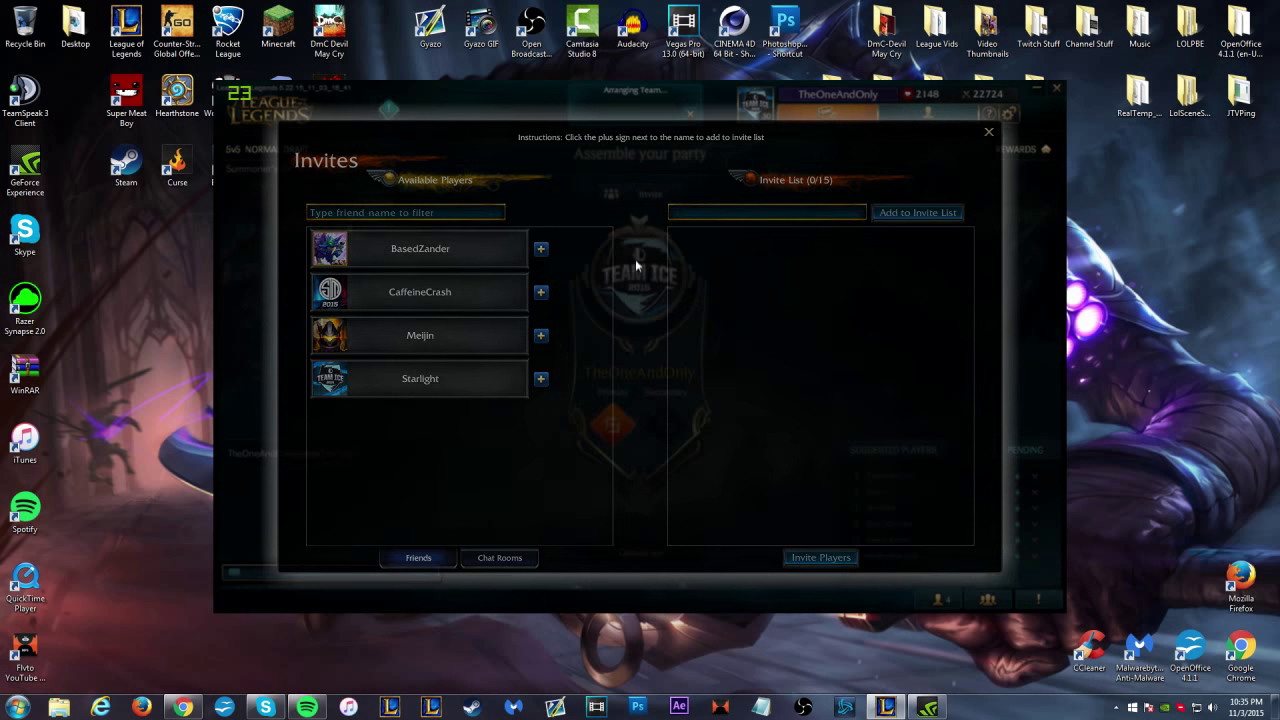
pyautogui.click(988, 132)
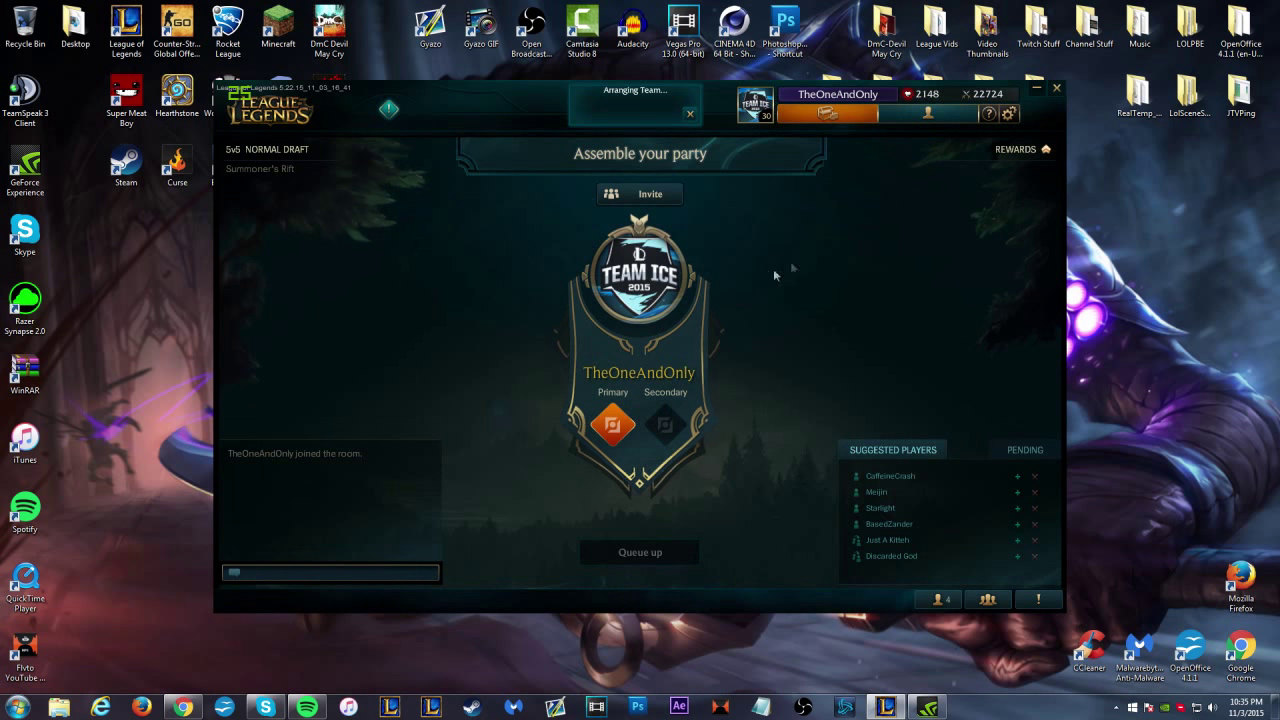
pyautogui.moveTo(530, 288)
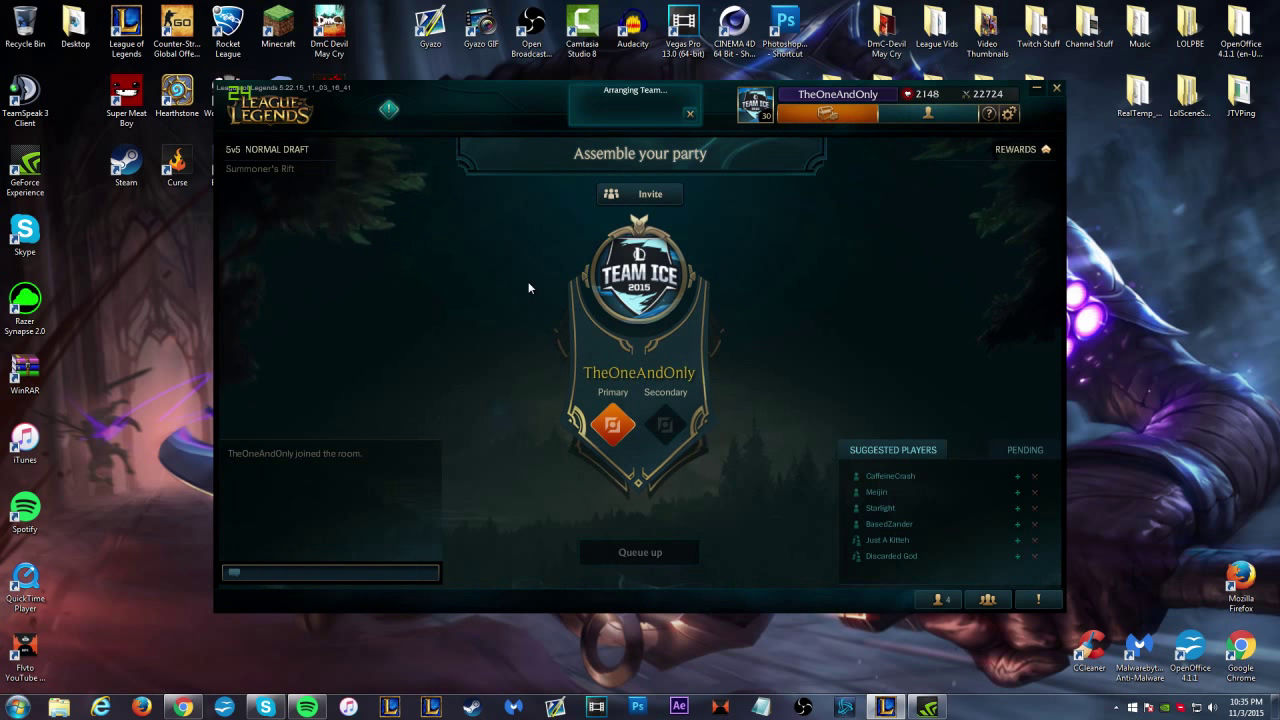
pyautogui.moveTo(332, 588)
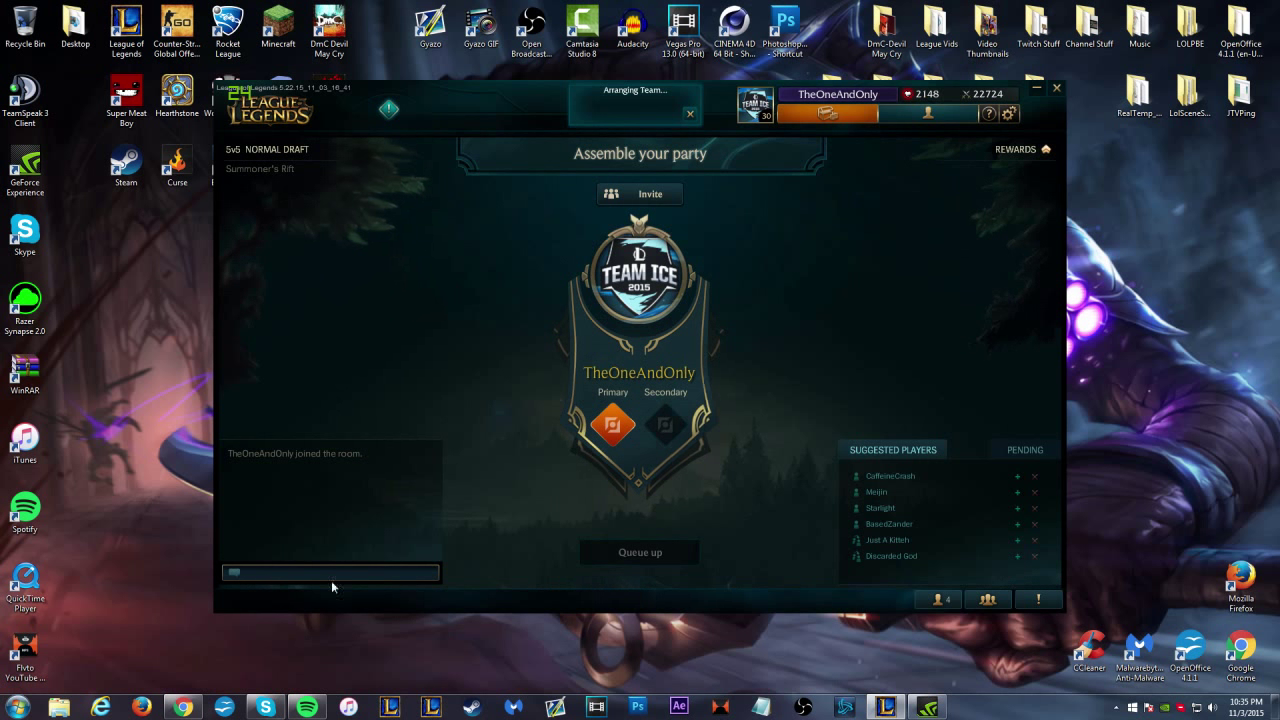
pyautogui.click(336, 572)
pyautogui.write('hey')
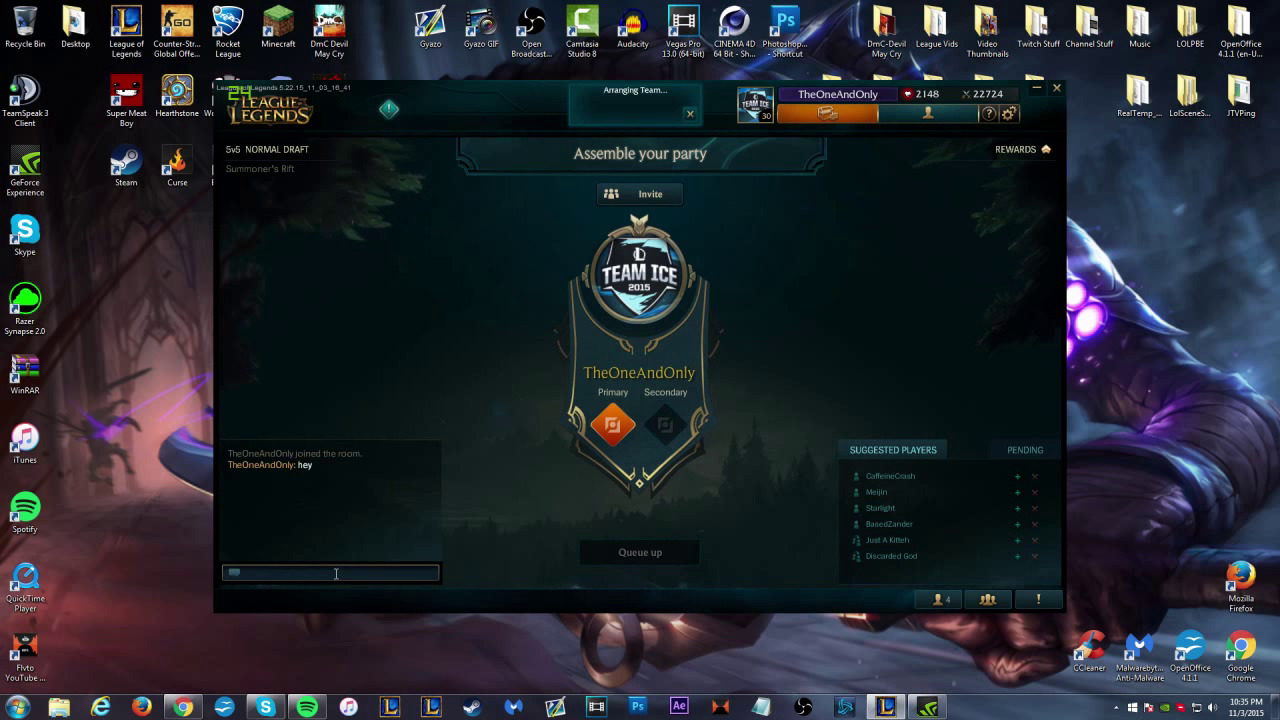
pyautogui.moveTo(900, 430)
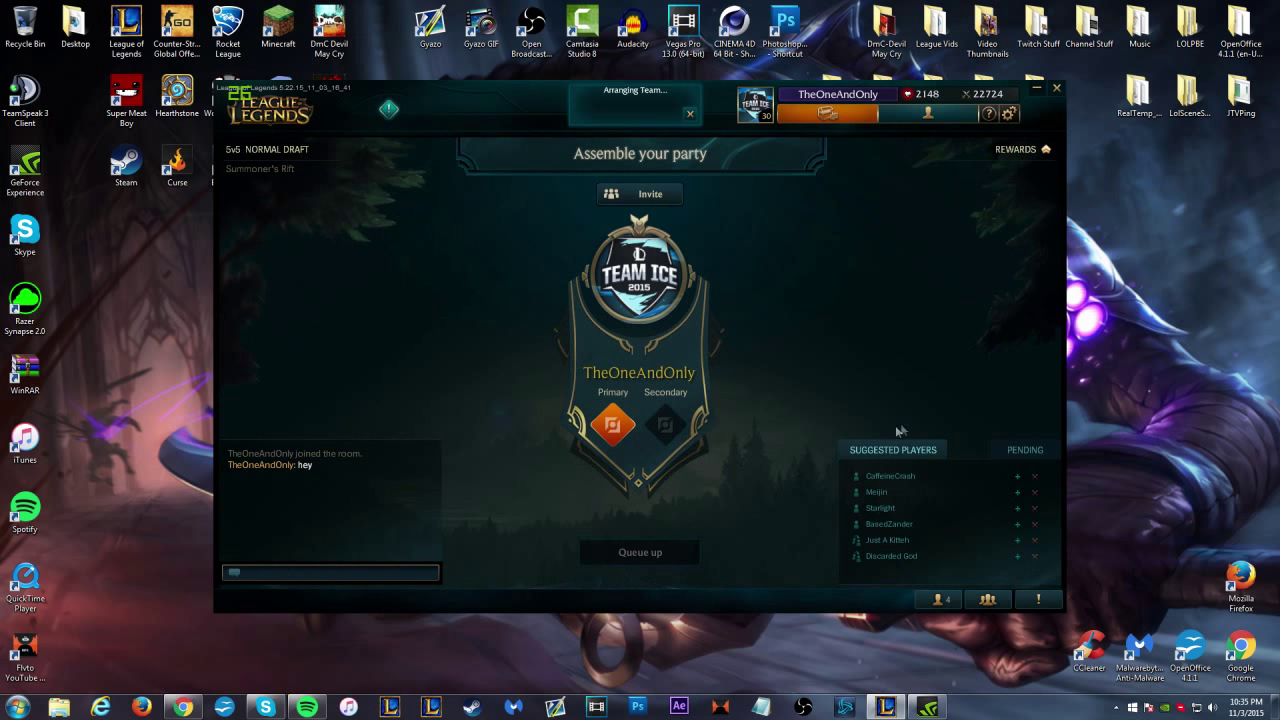
# Toggle between the Pending invites and Suggested Players lists, ending on Pending.
pyautogui.click(1024, 448)
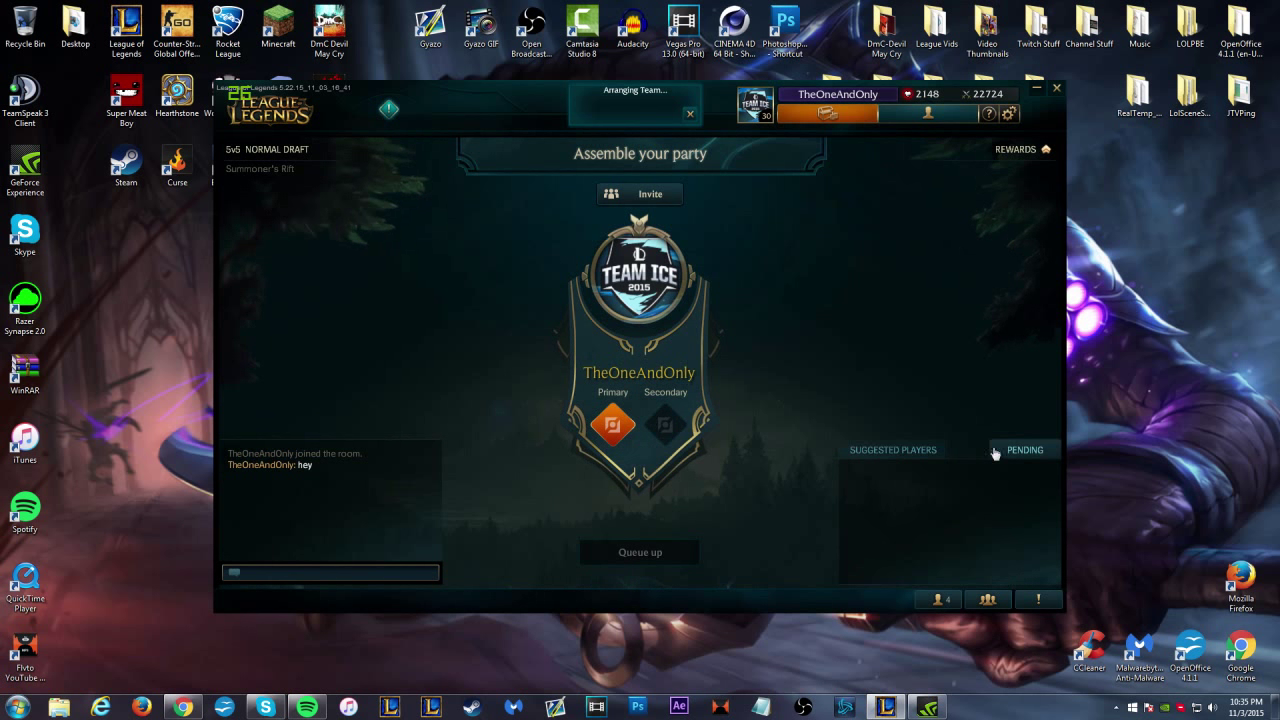
pyautogui.click(892, 448)
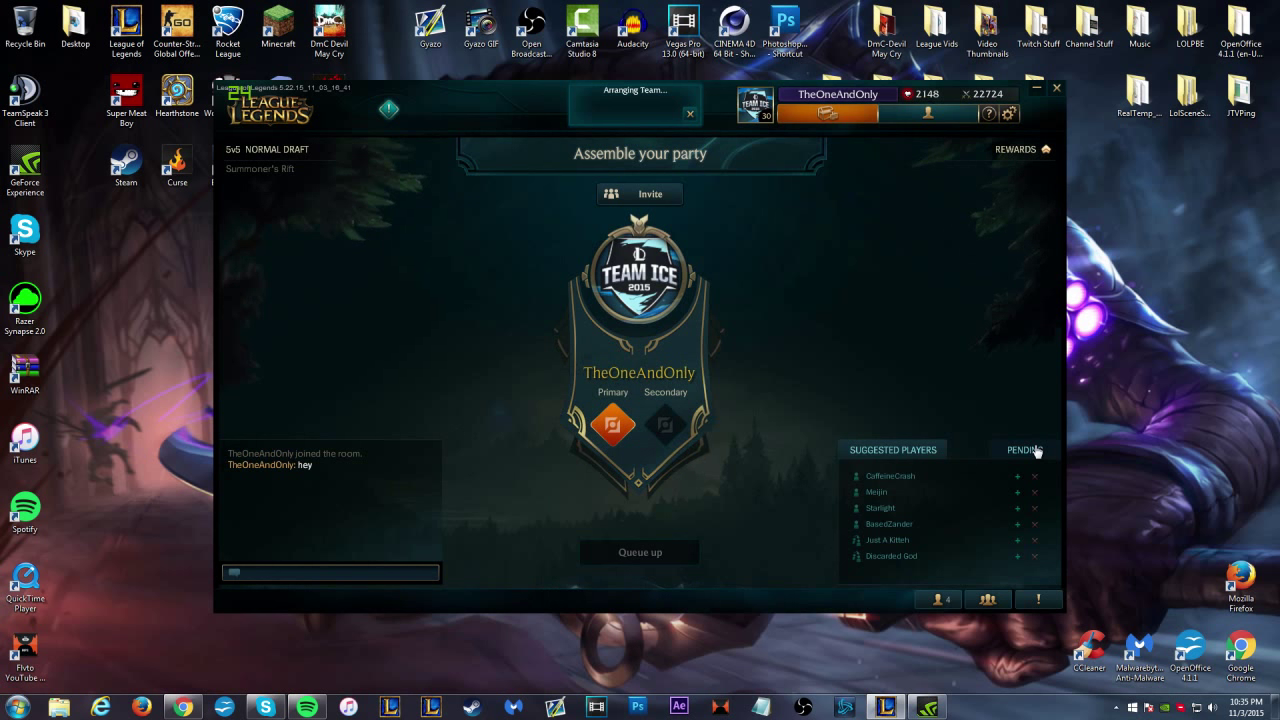
pyautogui.click(1024, 448)
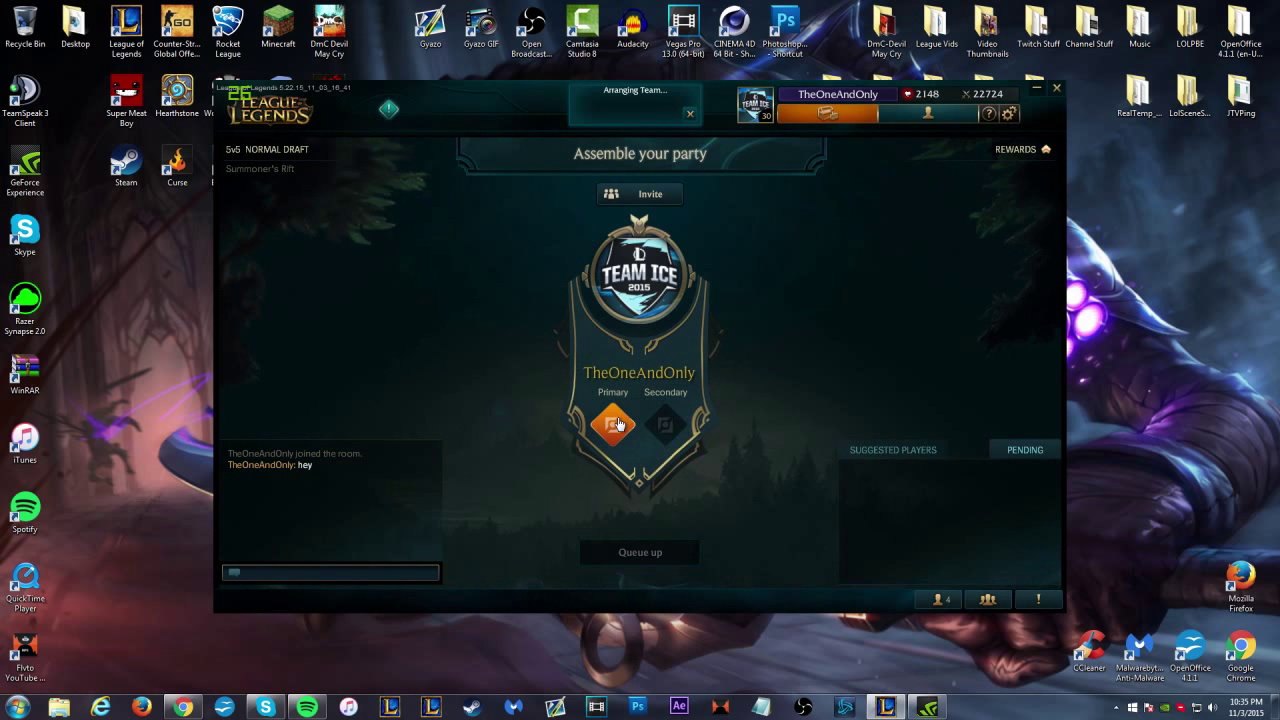
# Choose Mid as the party's primary position from the position wheel.
pyautogui.click(612, 424)
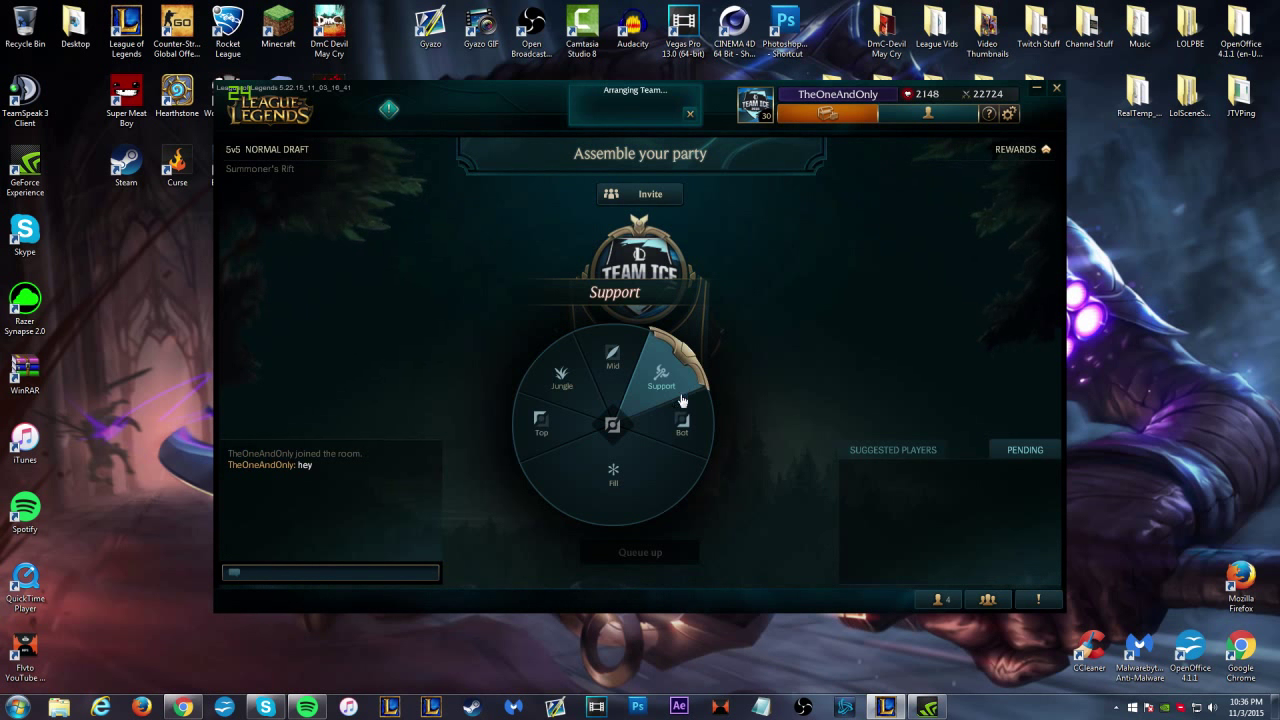
pyautogui.click(680, 424)
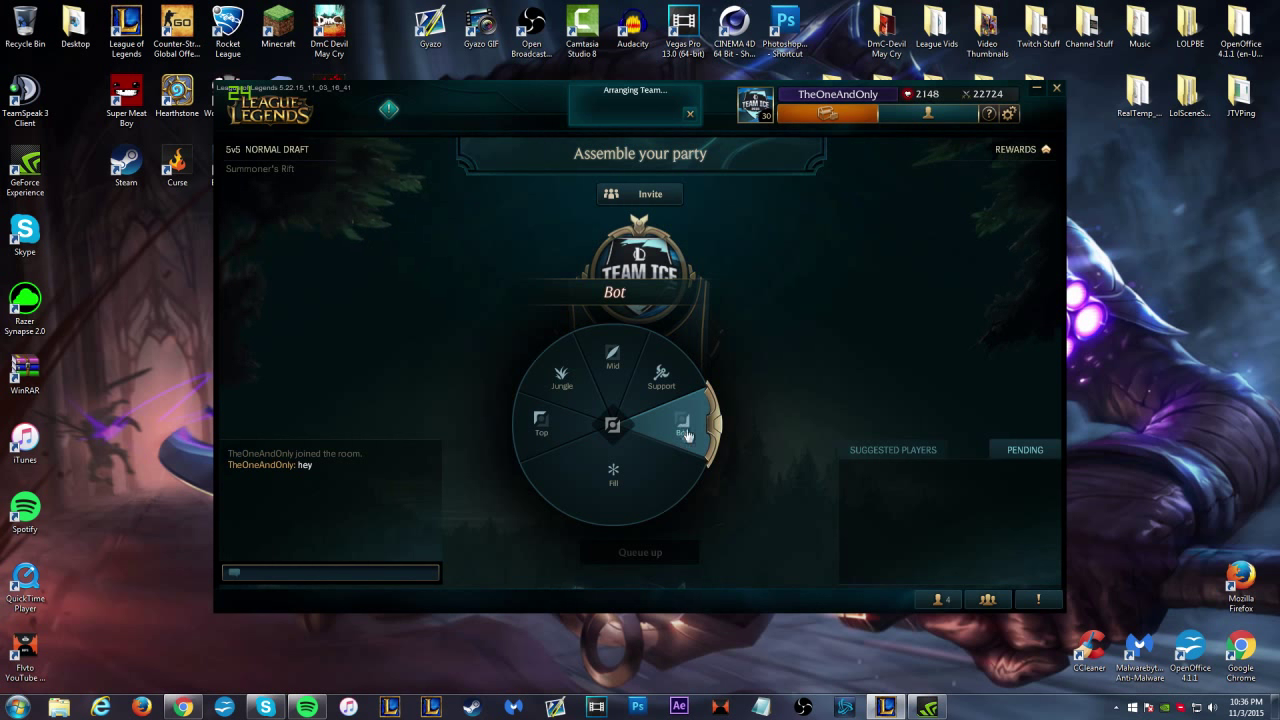
pyautogui.moveTo(688, 418)
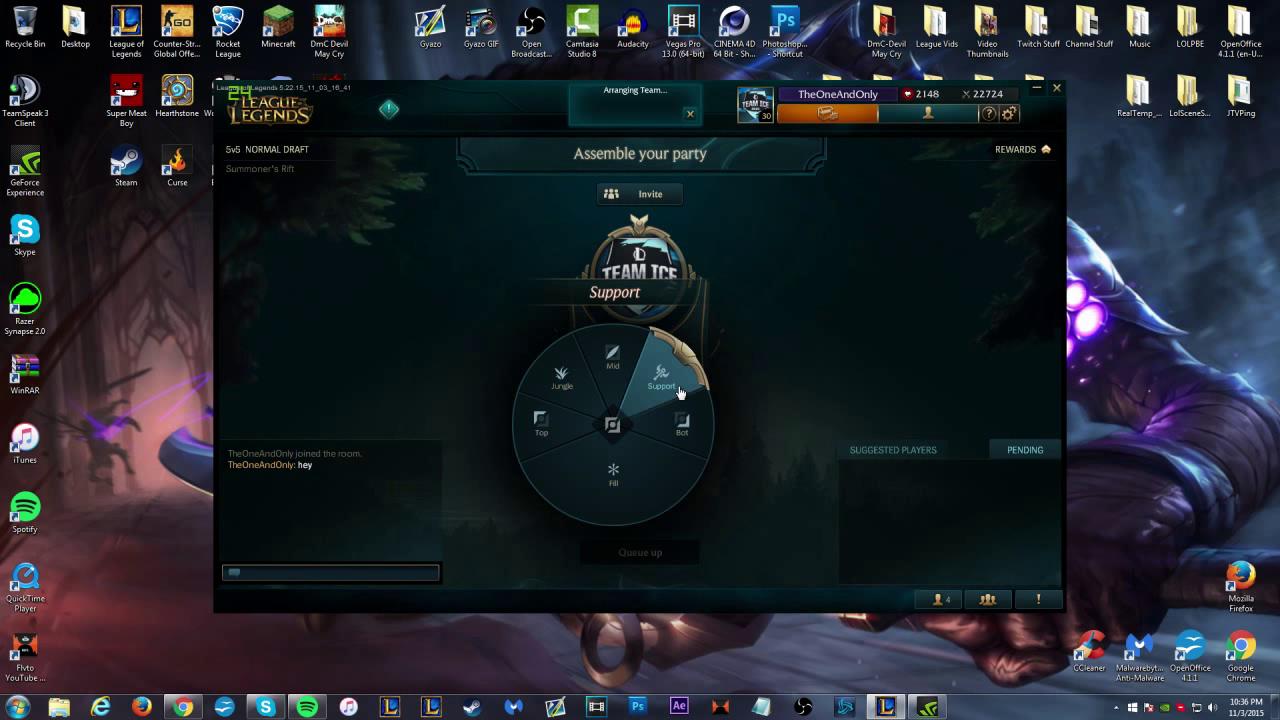
pyautogui.click(660, 376)
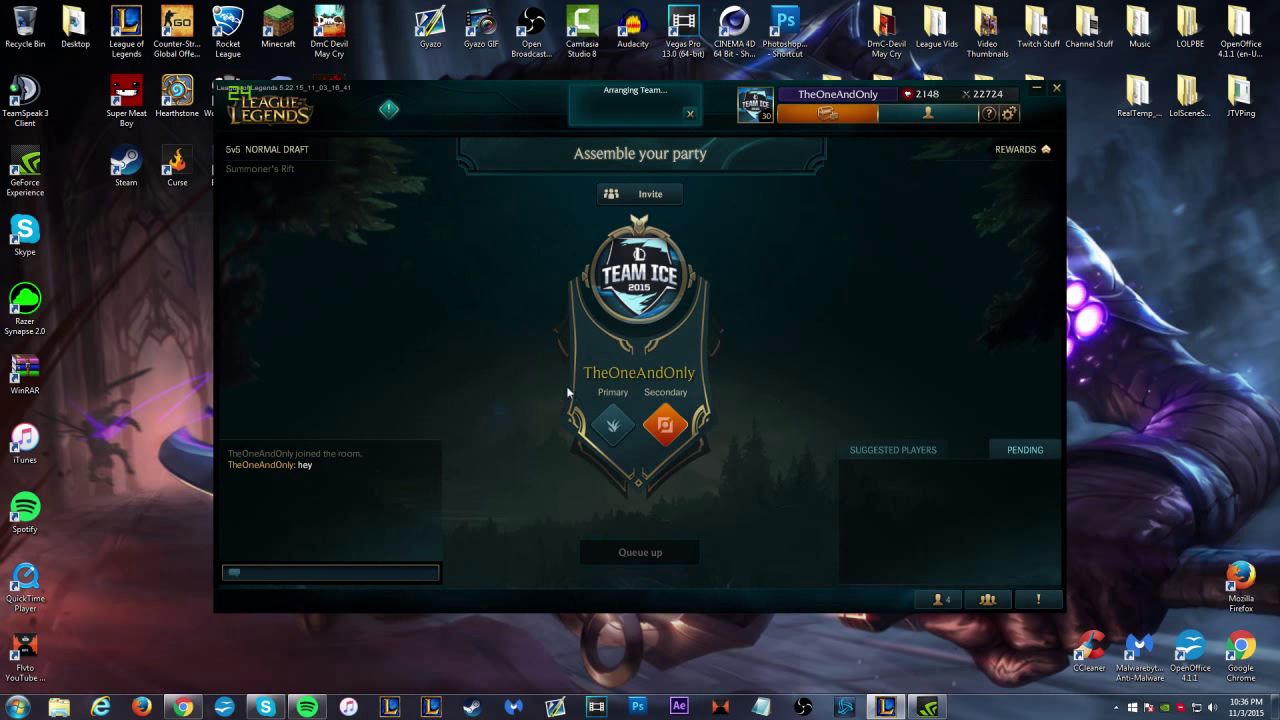
pyautogui.click(612, 422)
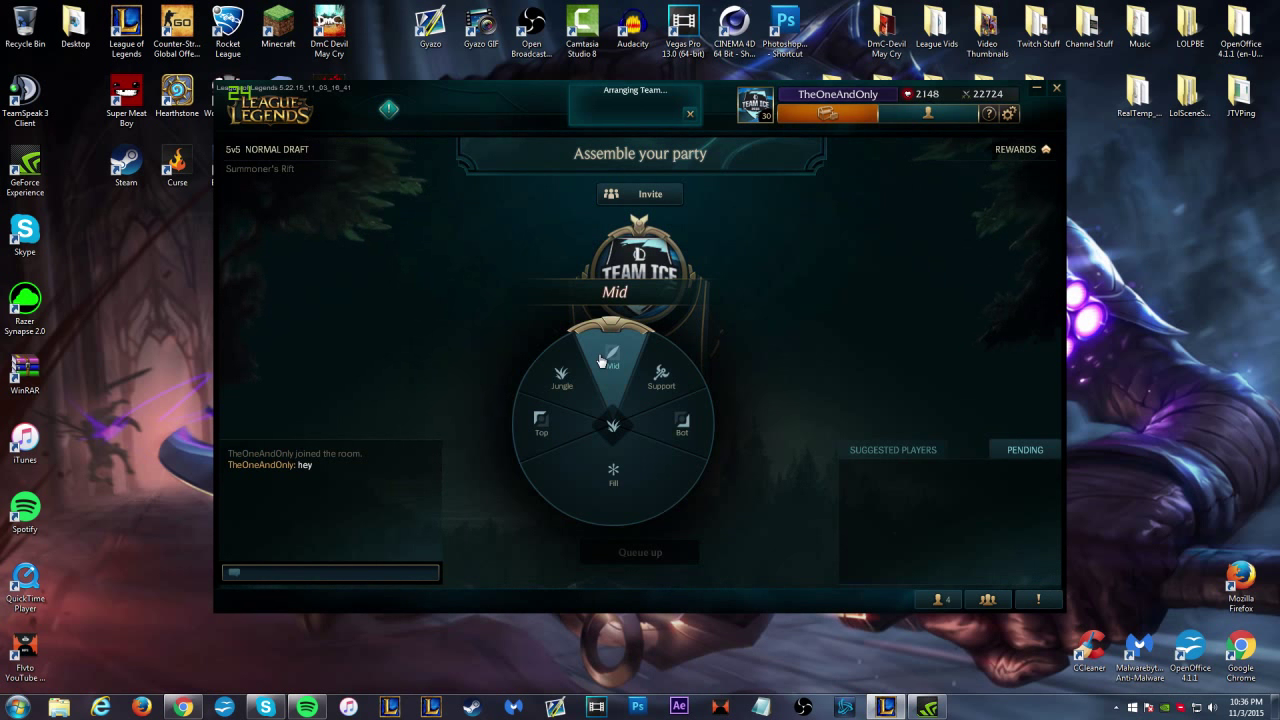
pyautogui.click(612, 364)
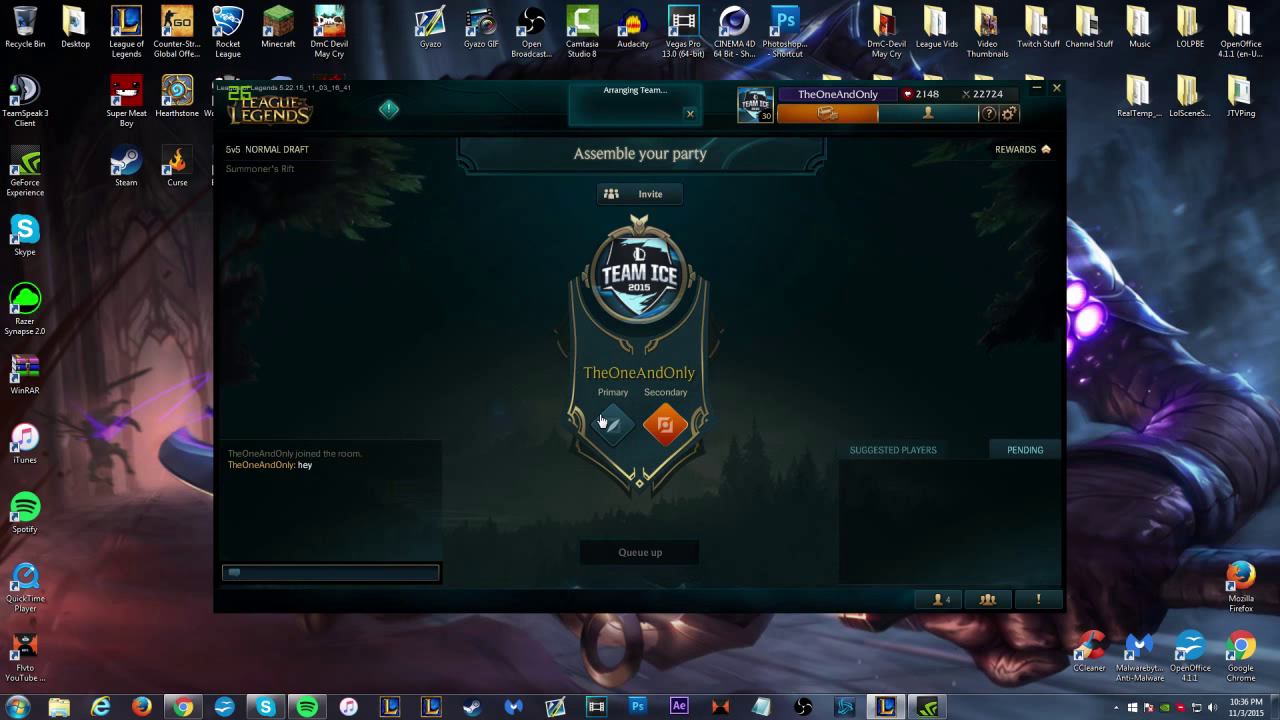
# Choose a secondary position so the party is ready to queue.
pyautogui.click(612, 424)
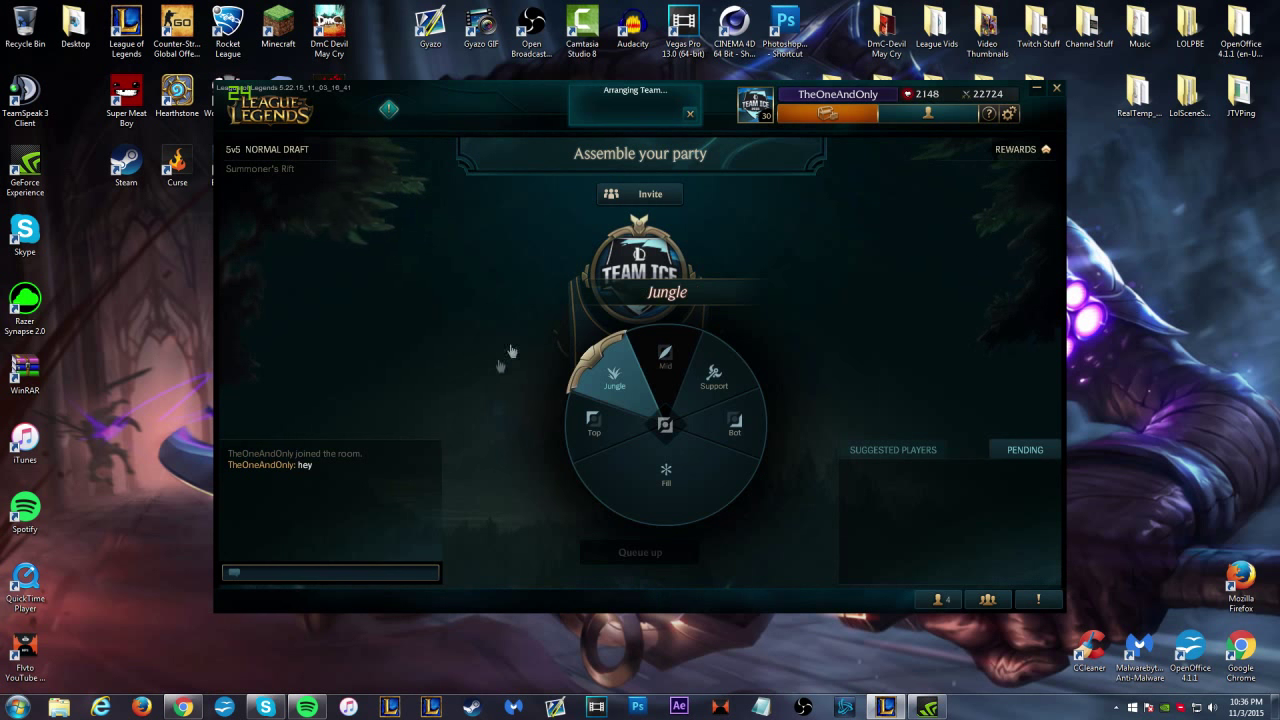
pyautogui.click(592, 432)
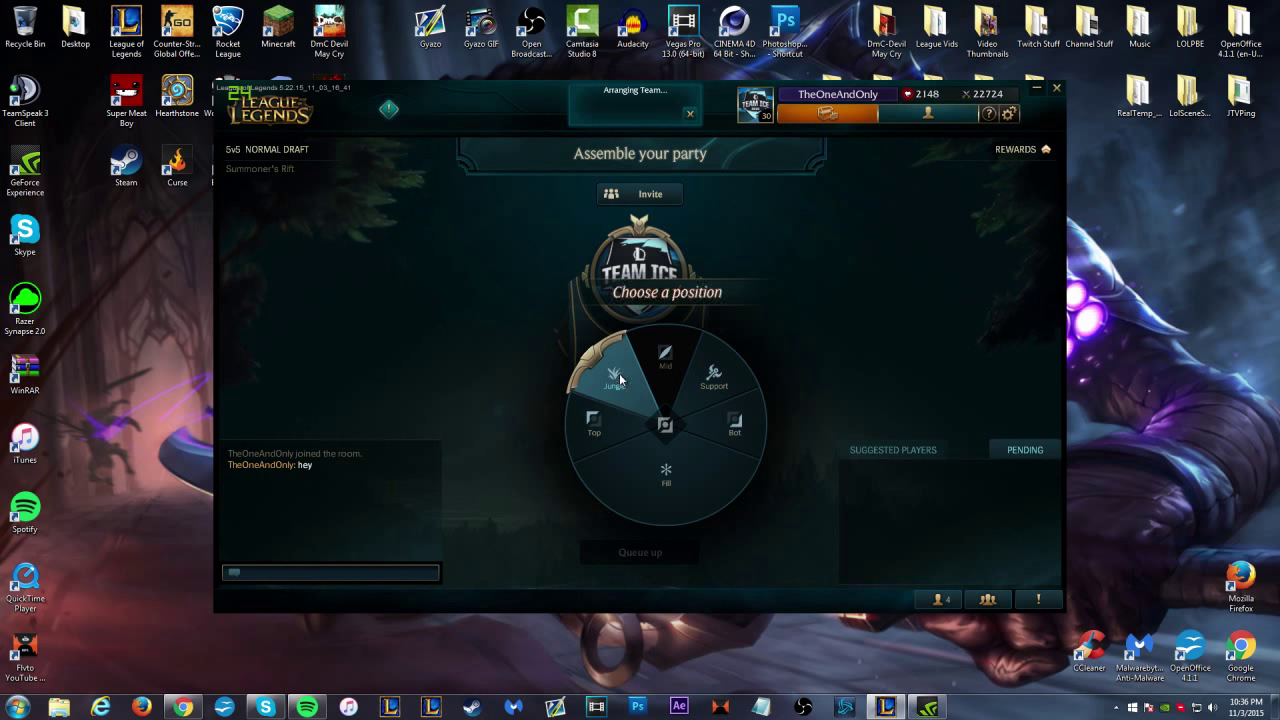
pyautogui.click(616, 370)
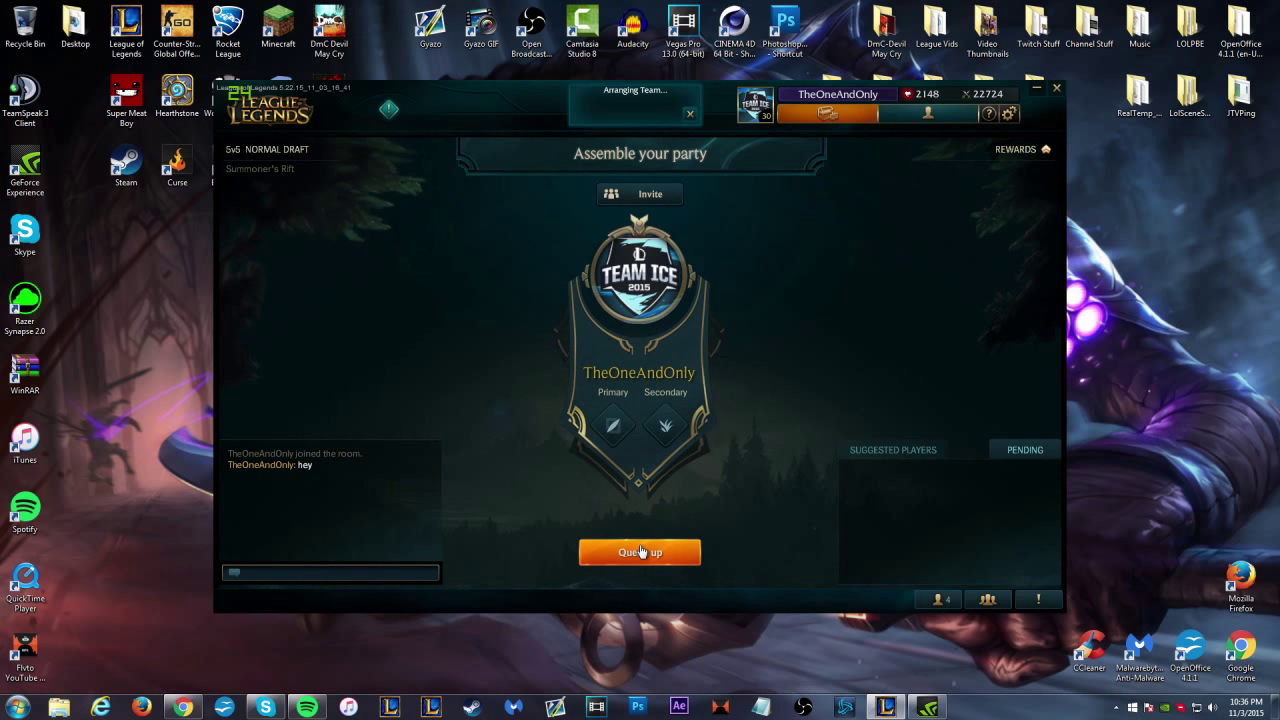
# Queue up for the Normal Draft match and wait on Finding match.
pyautogui.click(640, 552)
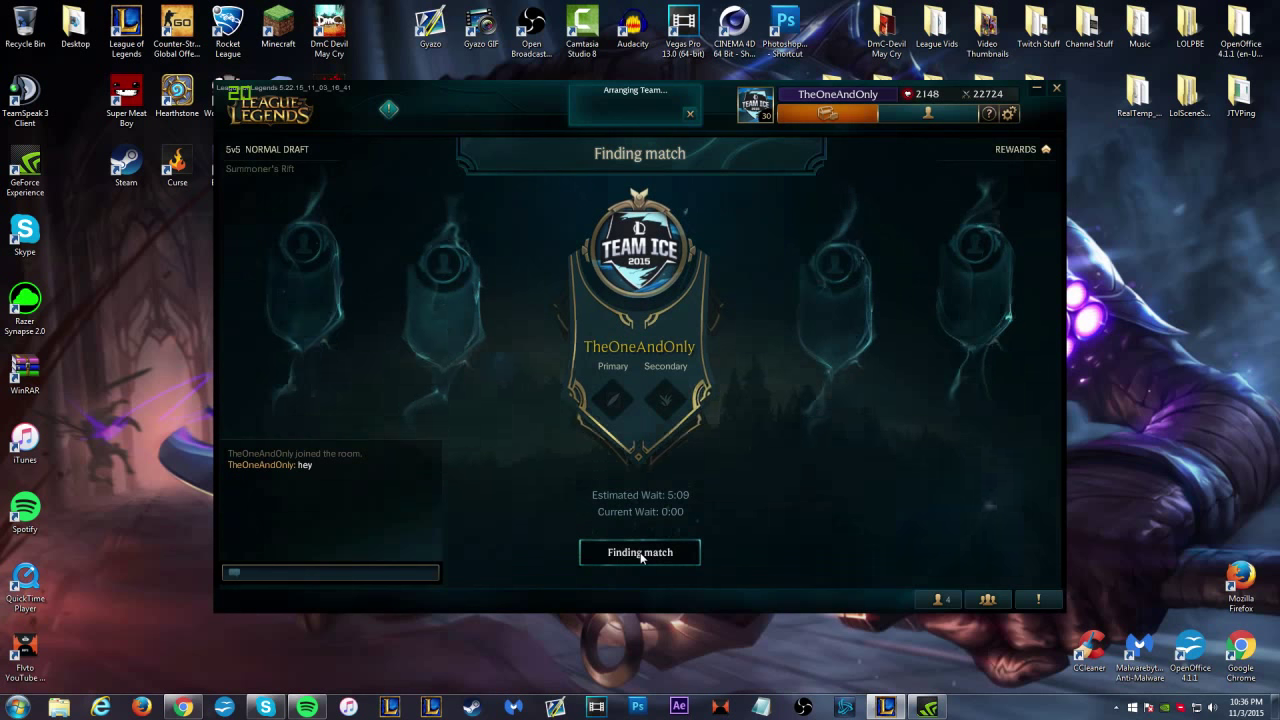
pyautogui.moveTo(888, 324)
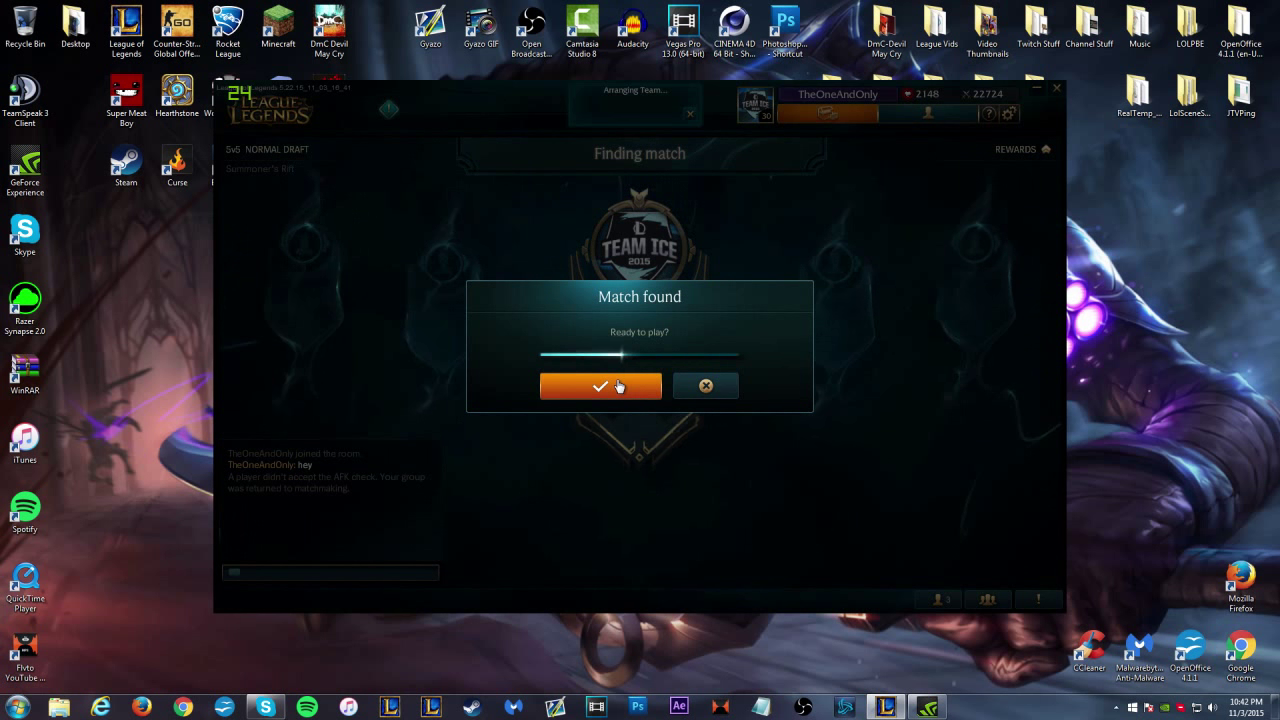
# Accept the Match found prompt and enter champion select as Mid.
pyautogui.click(600, 386)
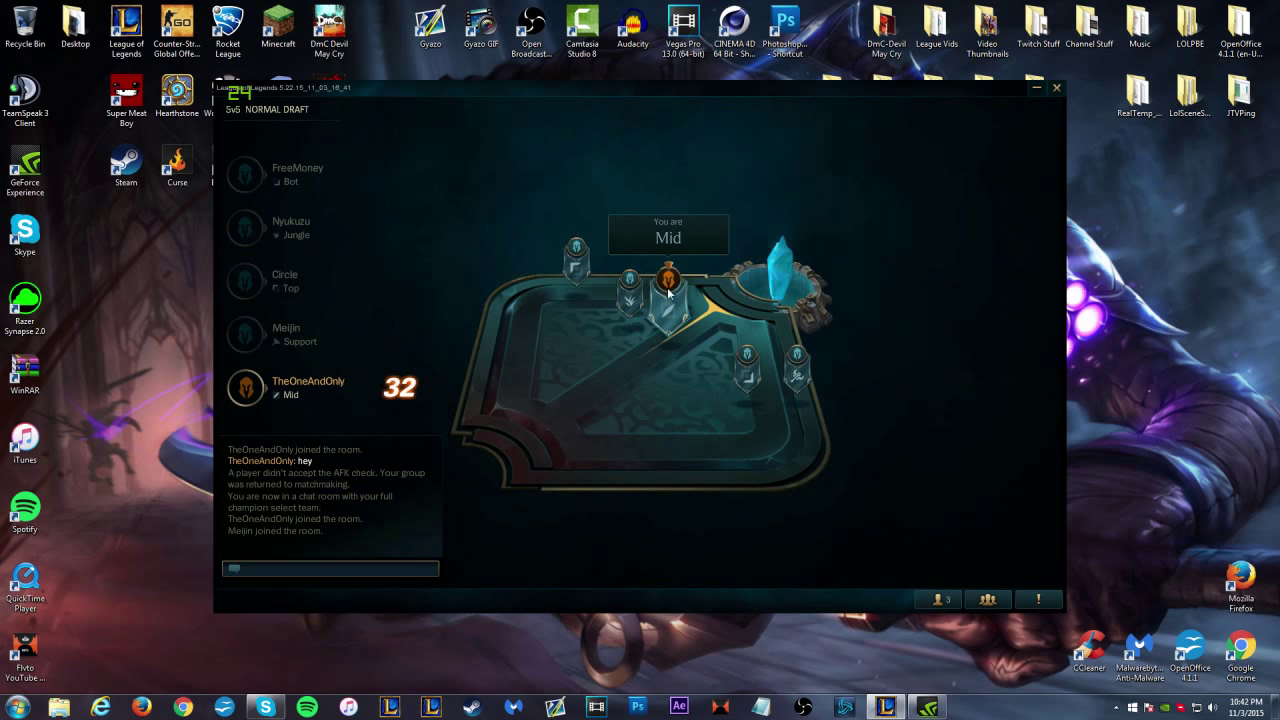
pyautogui.moveTo(264, 396)
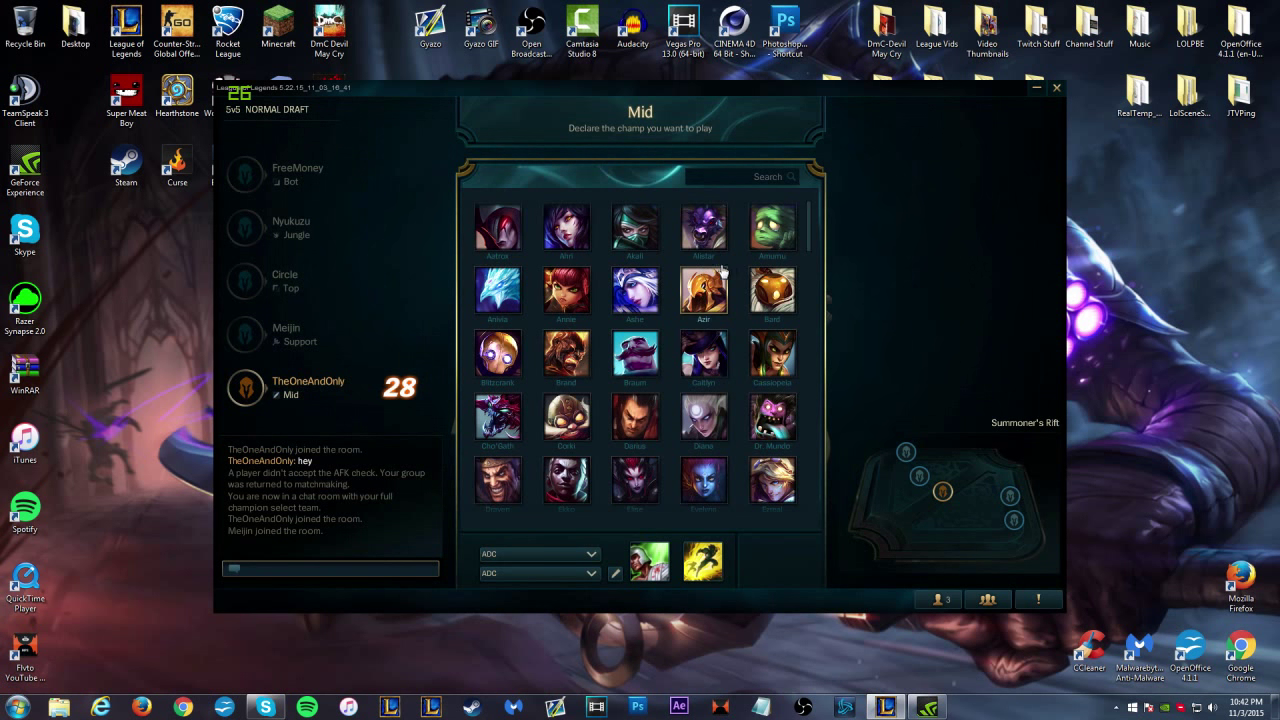
pyautogui.moveTo(772, 356)
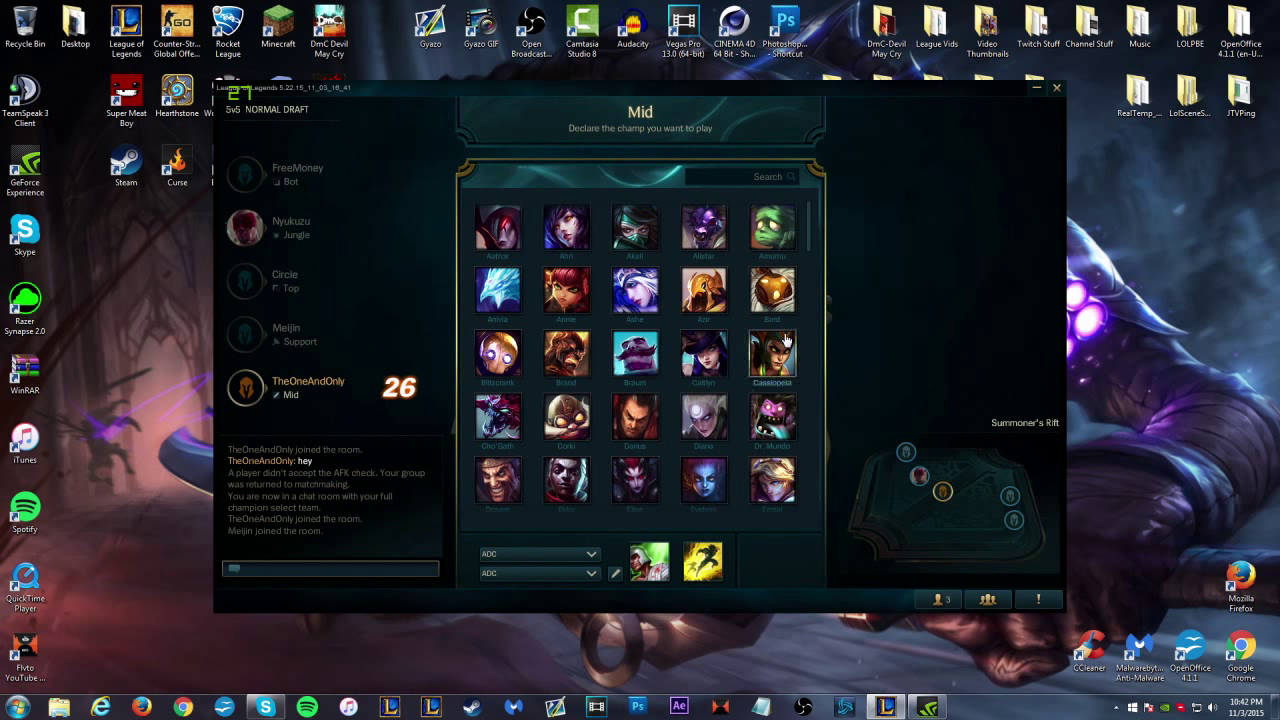
# Set the rune page to Regular Viktor and the mastery page to AP.
pyautogui.scroll(-3)
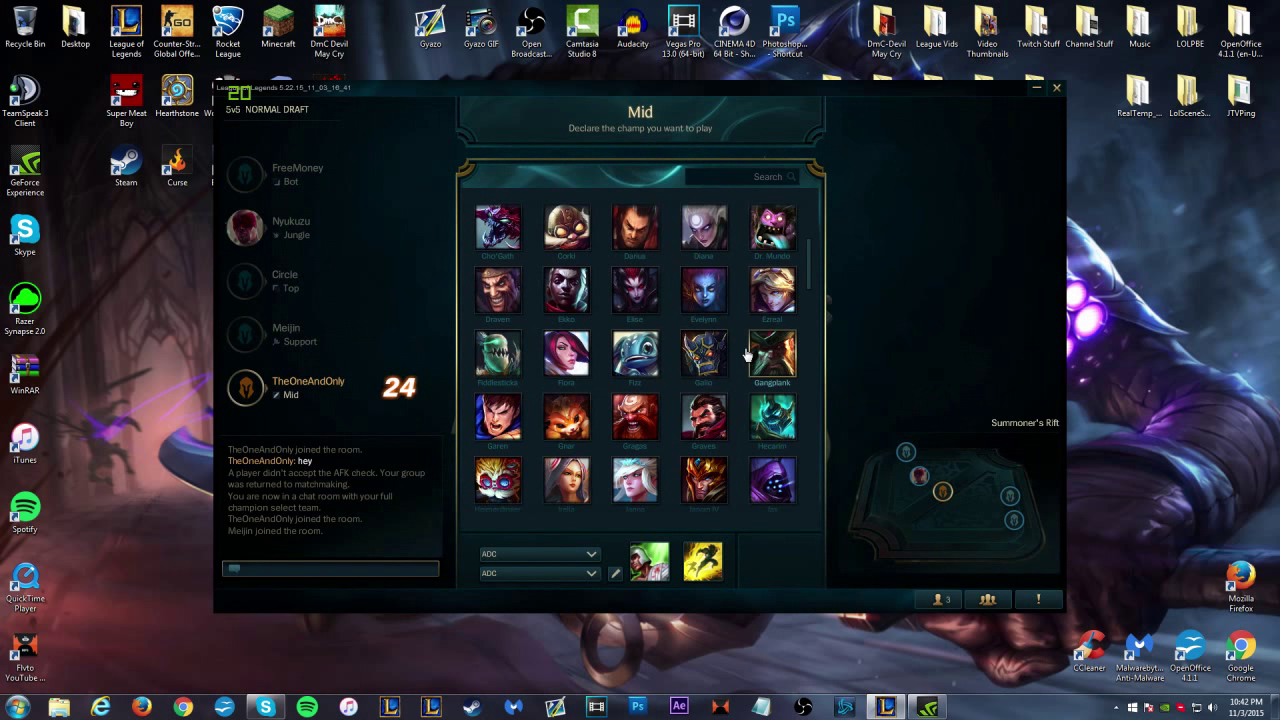
pyautogui.scroll(-3)
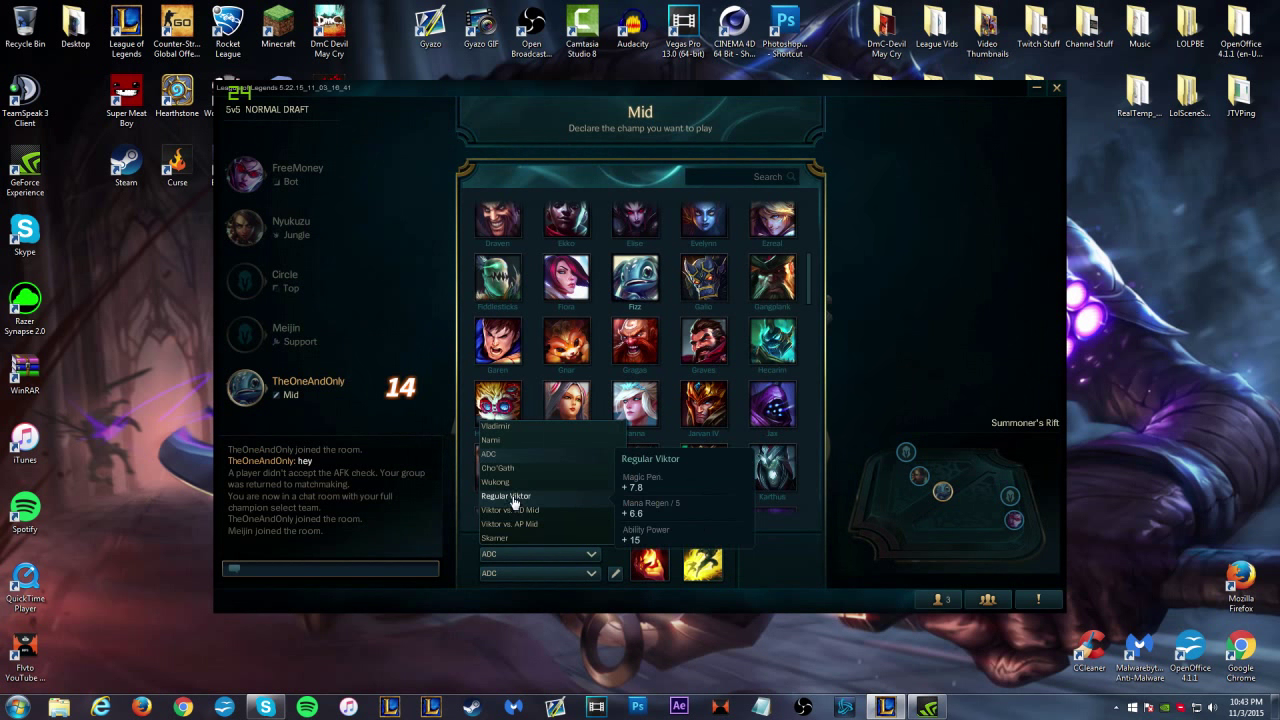
pyautogui.click(504, 496)
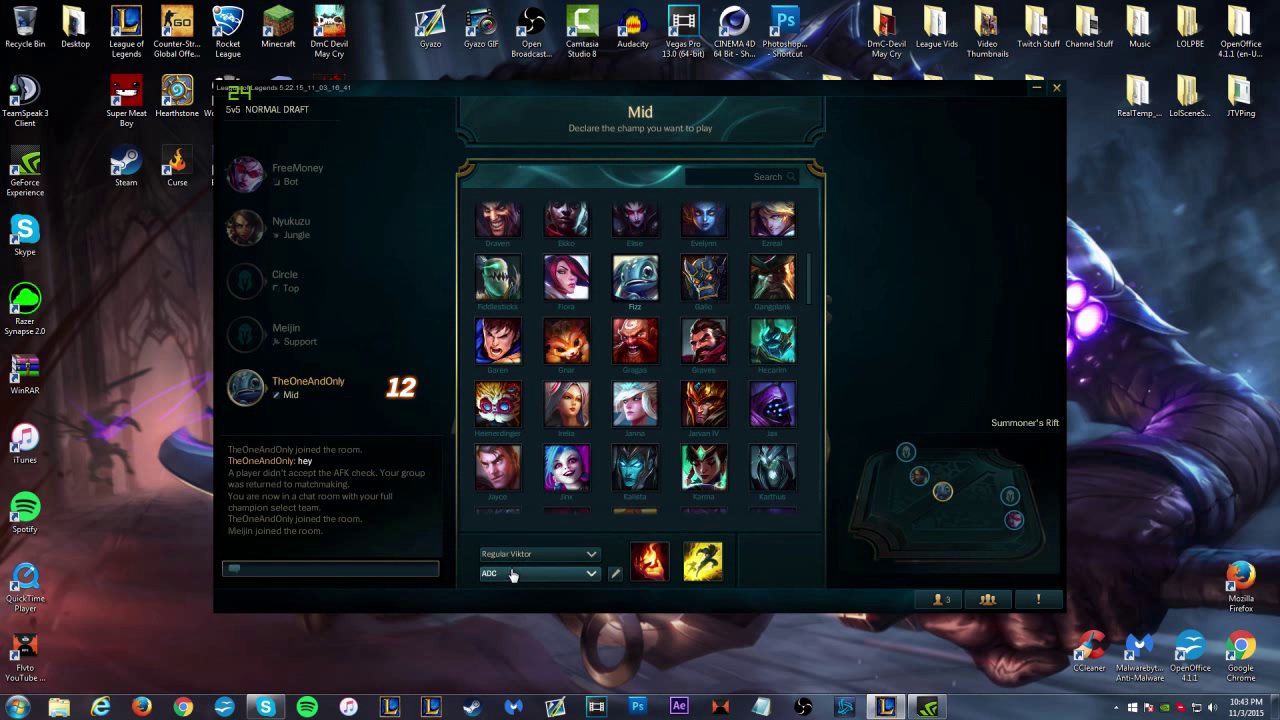
pyautogui.click(538, 572)
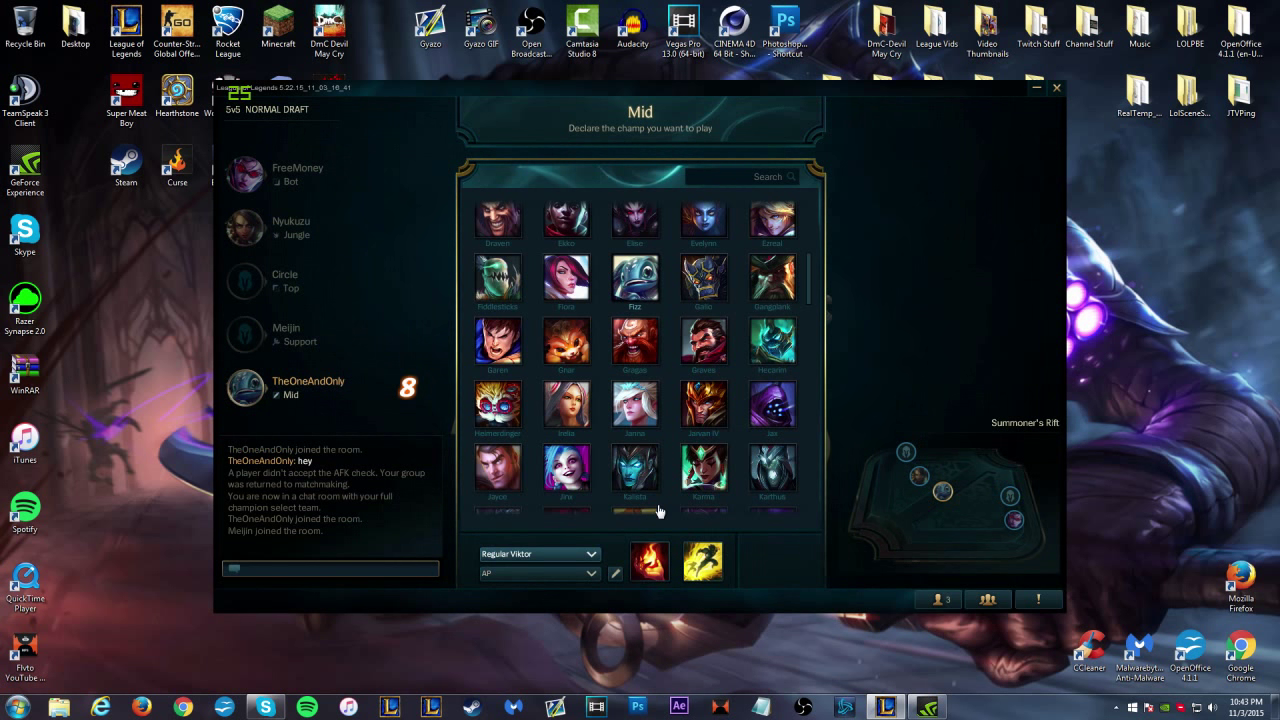
pyautogui.moveTo(704, 560)
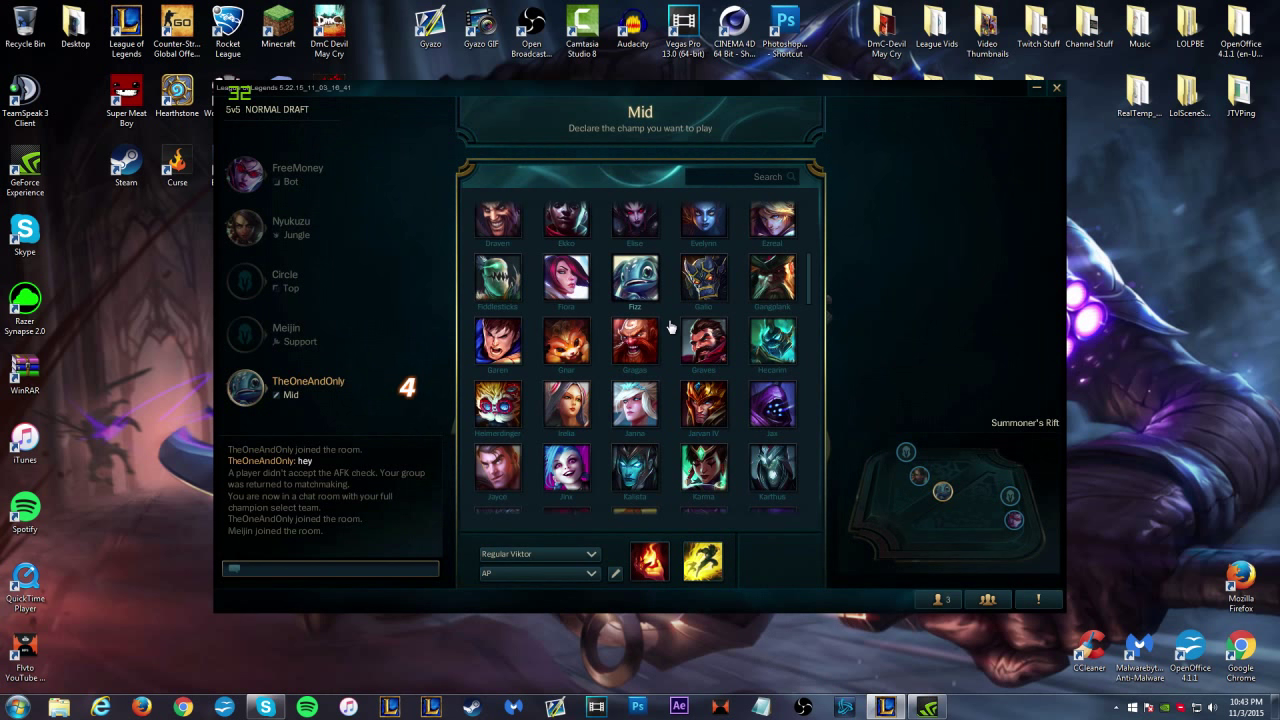
pyautogui.scroll(-3)
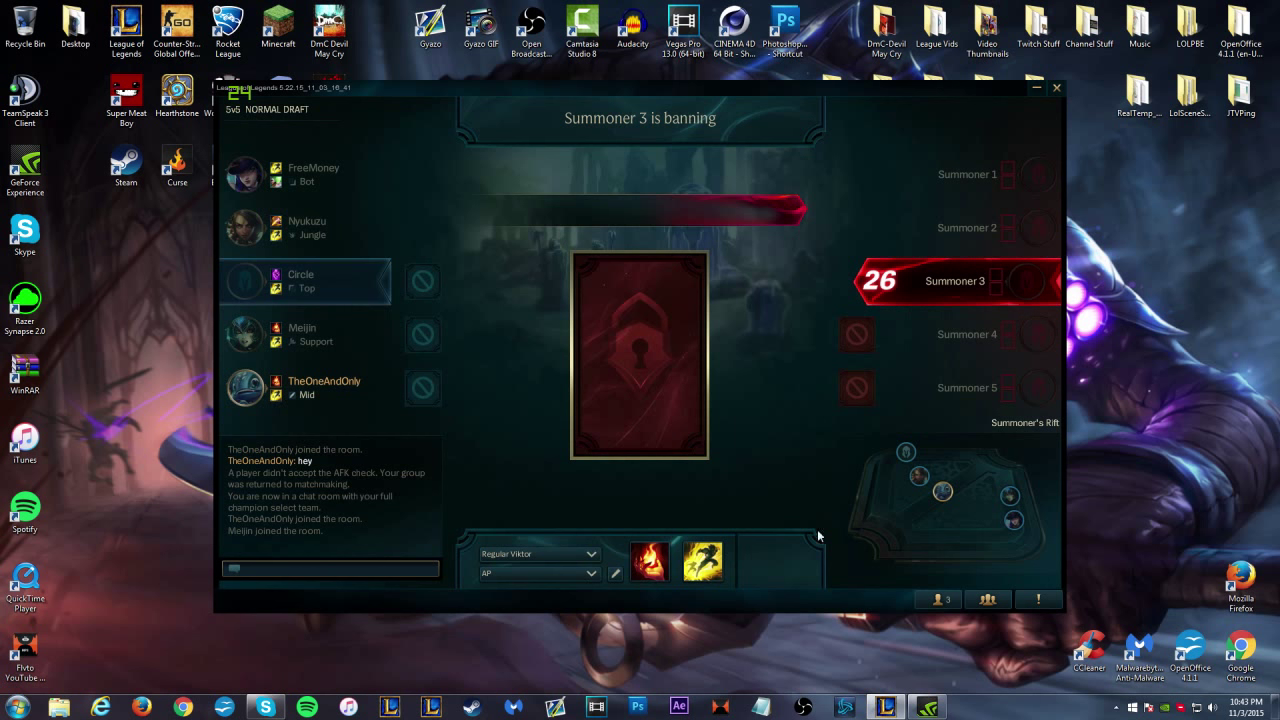
pyautogui.moveTo(936, 600)
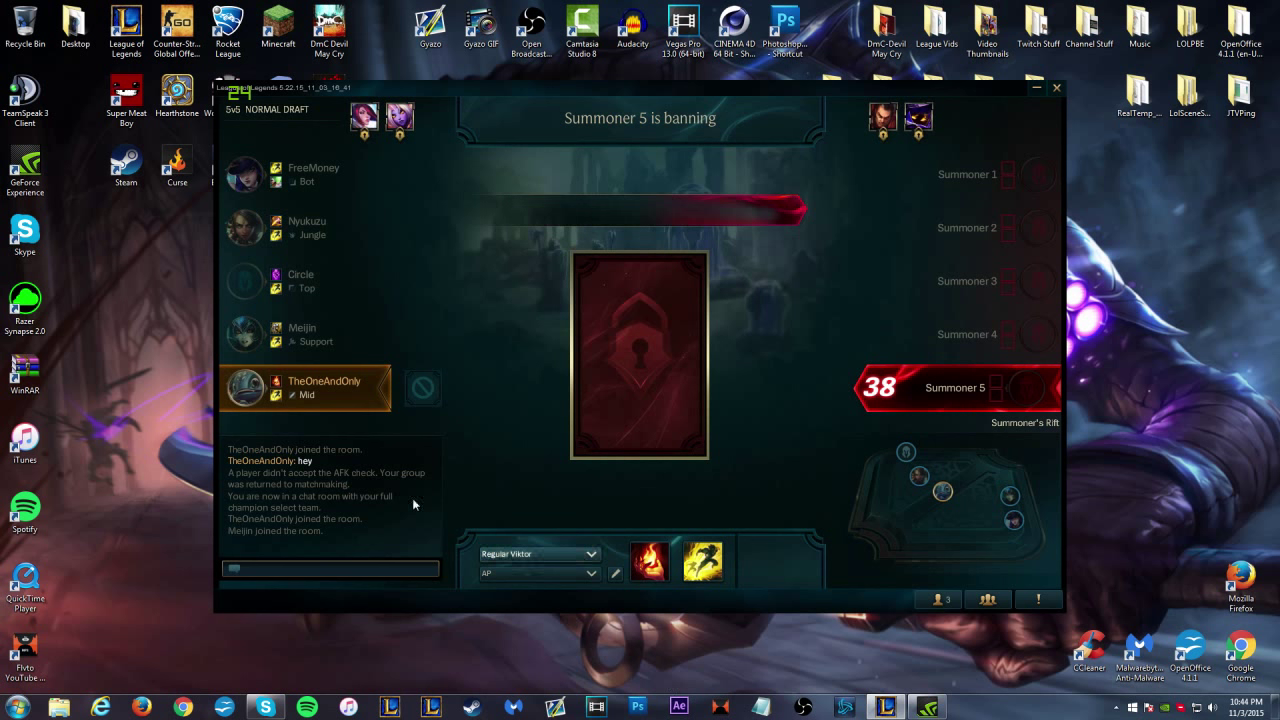
pyautogui.moveTo(680, 312)
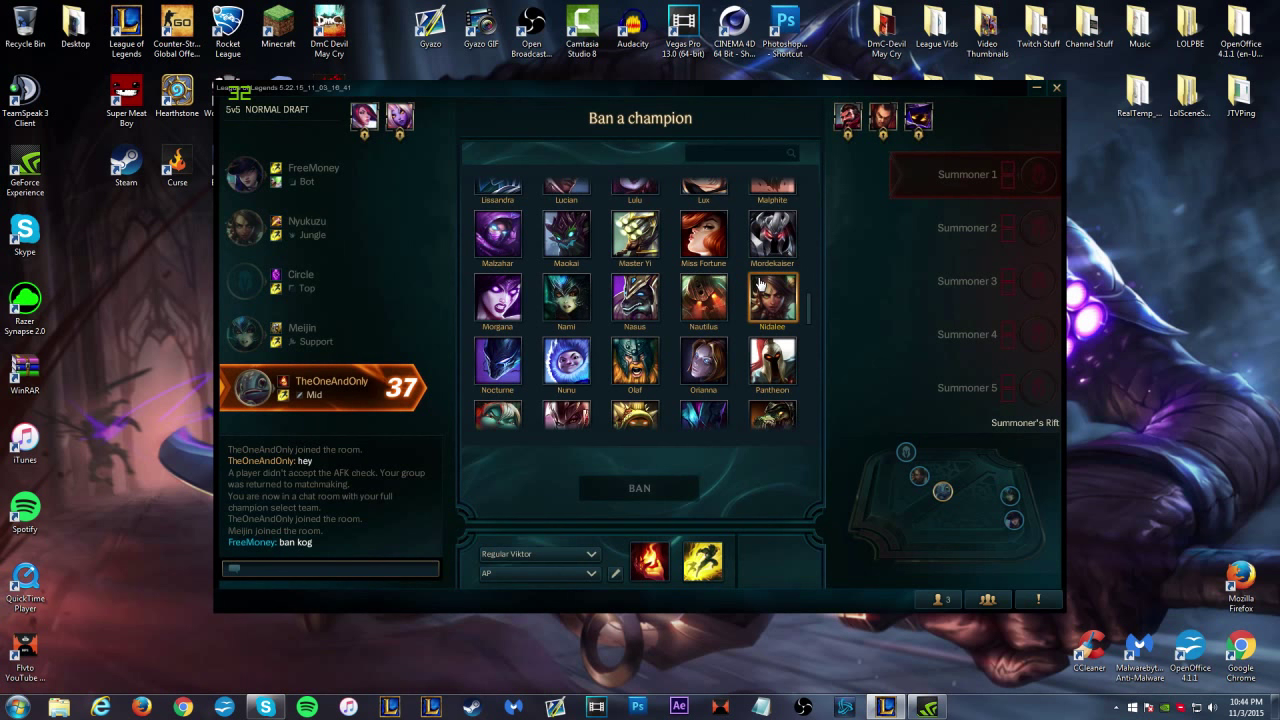
# Find Tahm Kench in the ban grid and confirm the ban.
pyautogui.scroll(3)
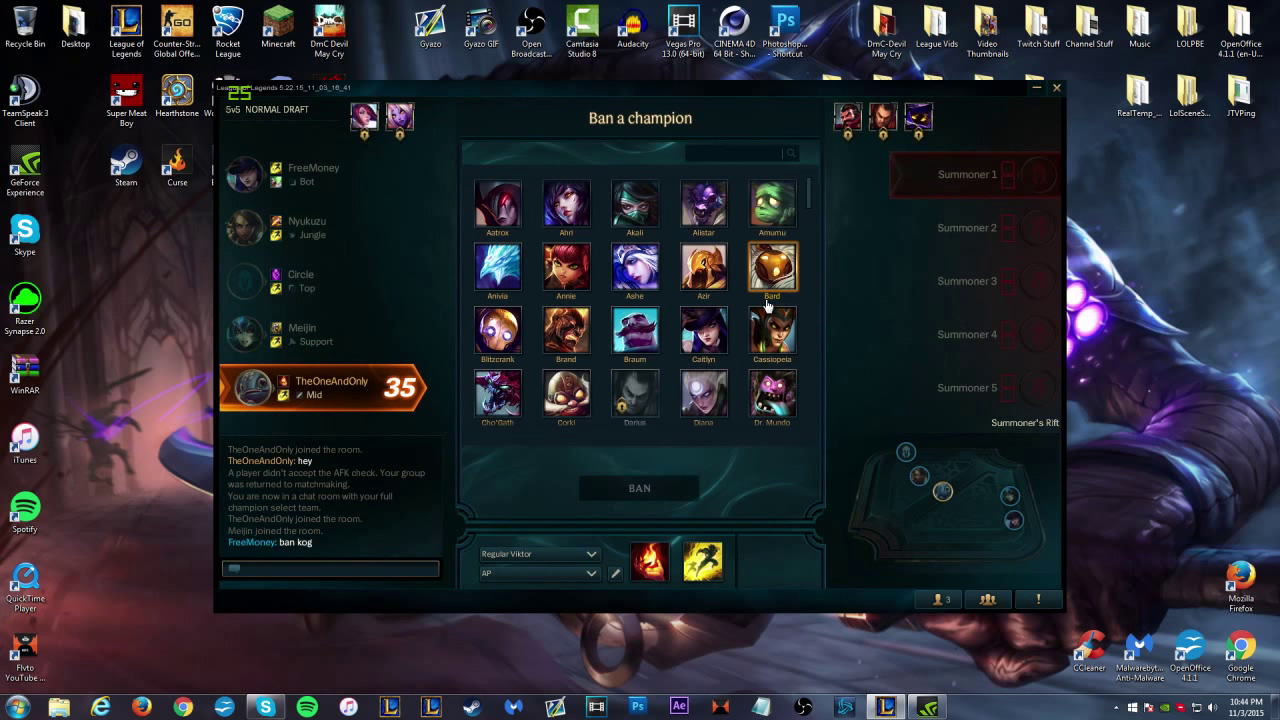
pyautogui.scroll(-3)
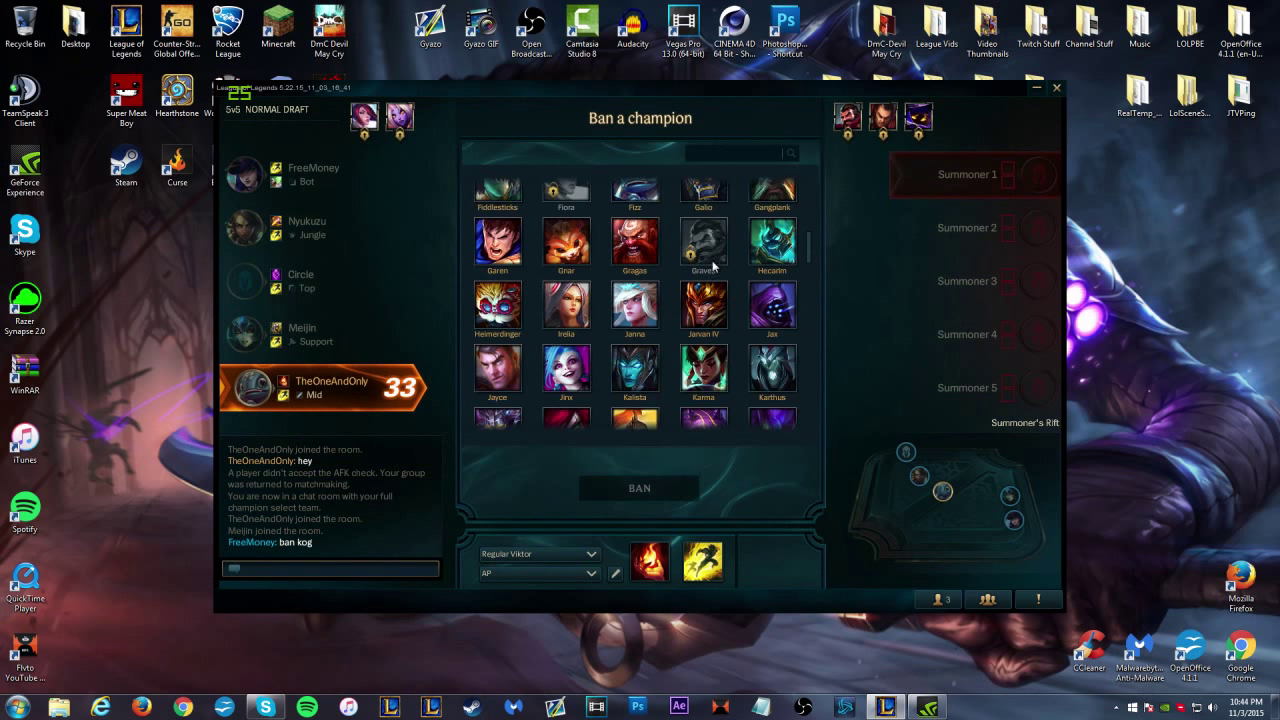
pyautogui.scroll(-3)
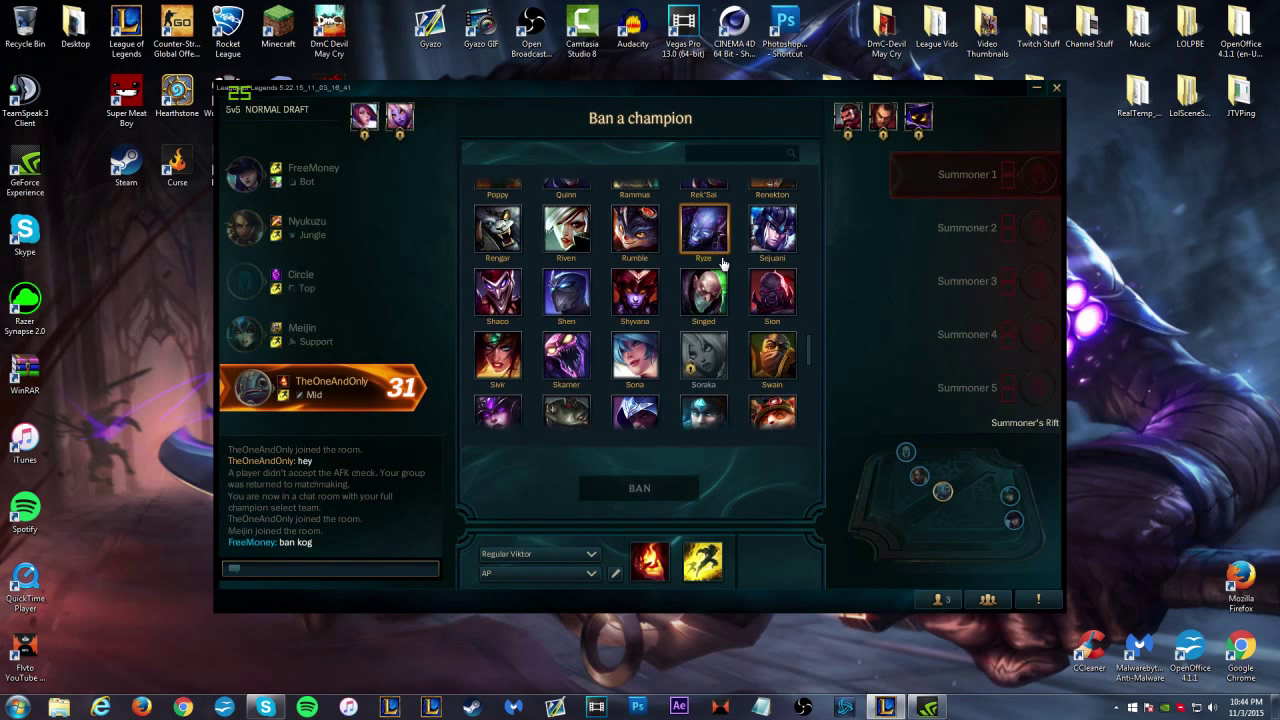
pyautogui.scroll(-3)
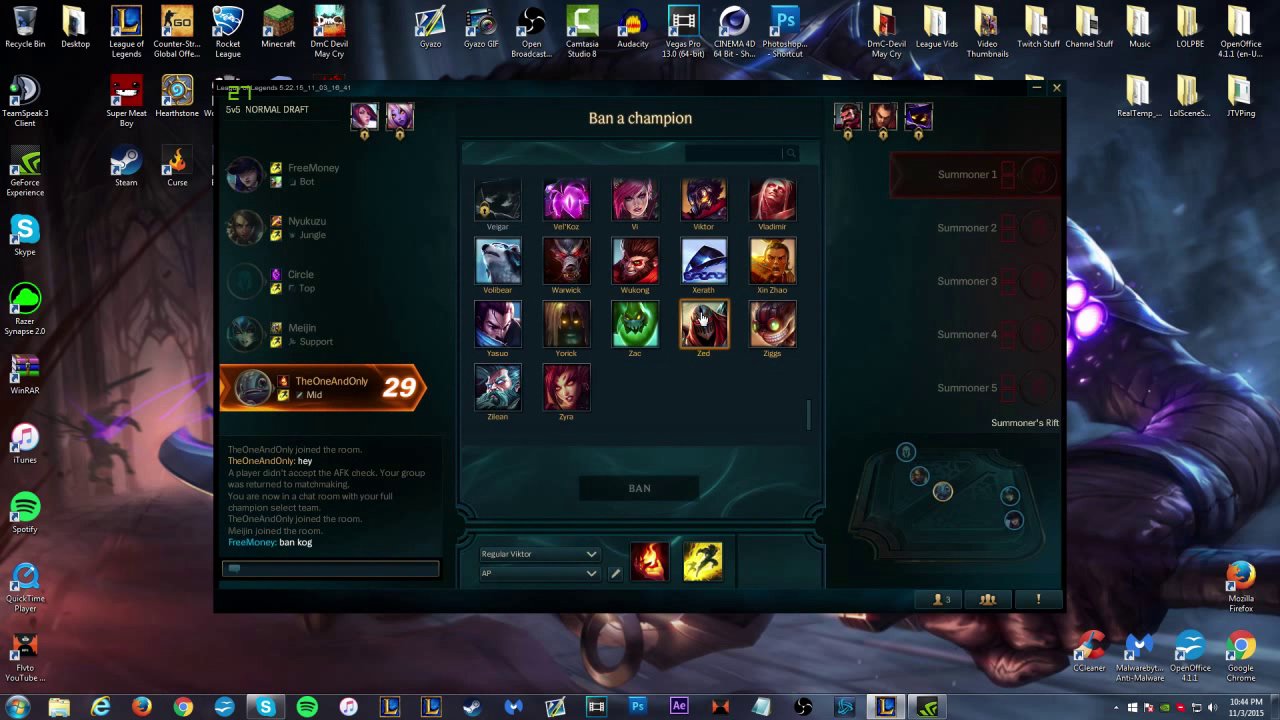
pyautogui.scroll(3)
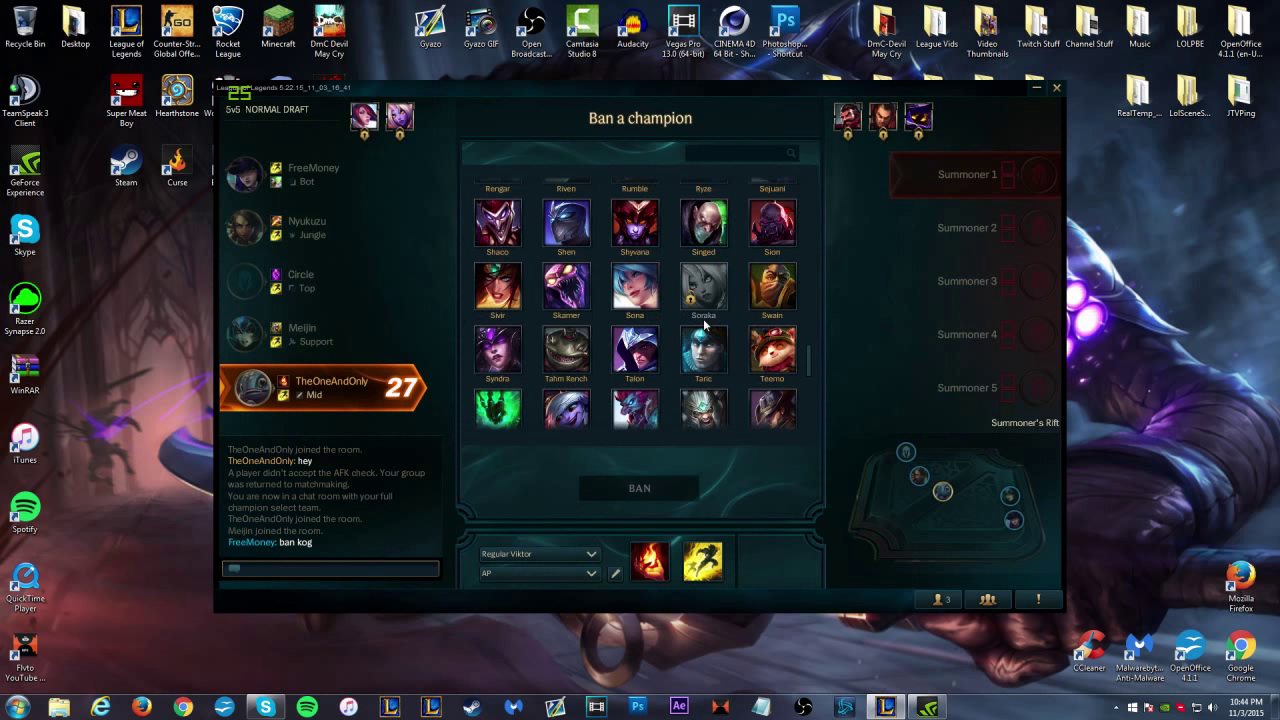
pyautogui.scroll(-3)
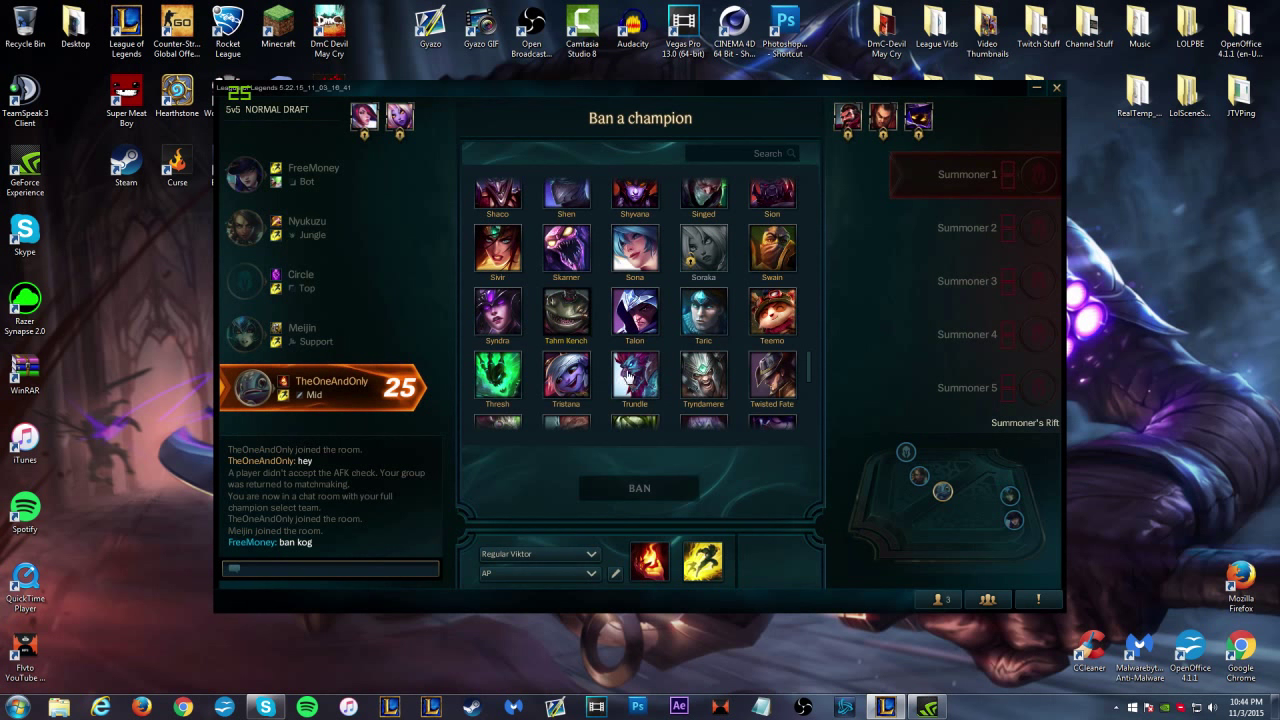
pyautogui.click(566, 314)
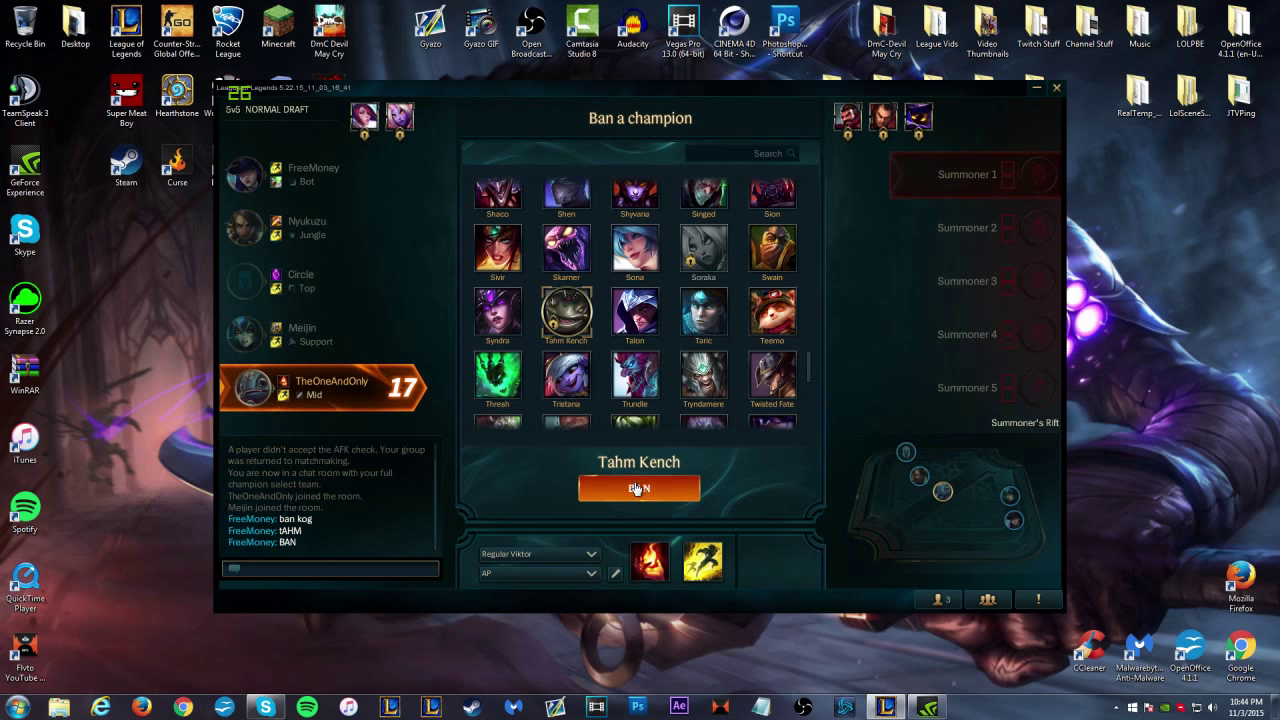
pyautogui.click(638, 488)
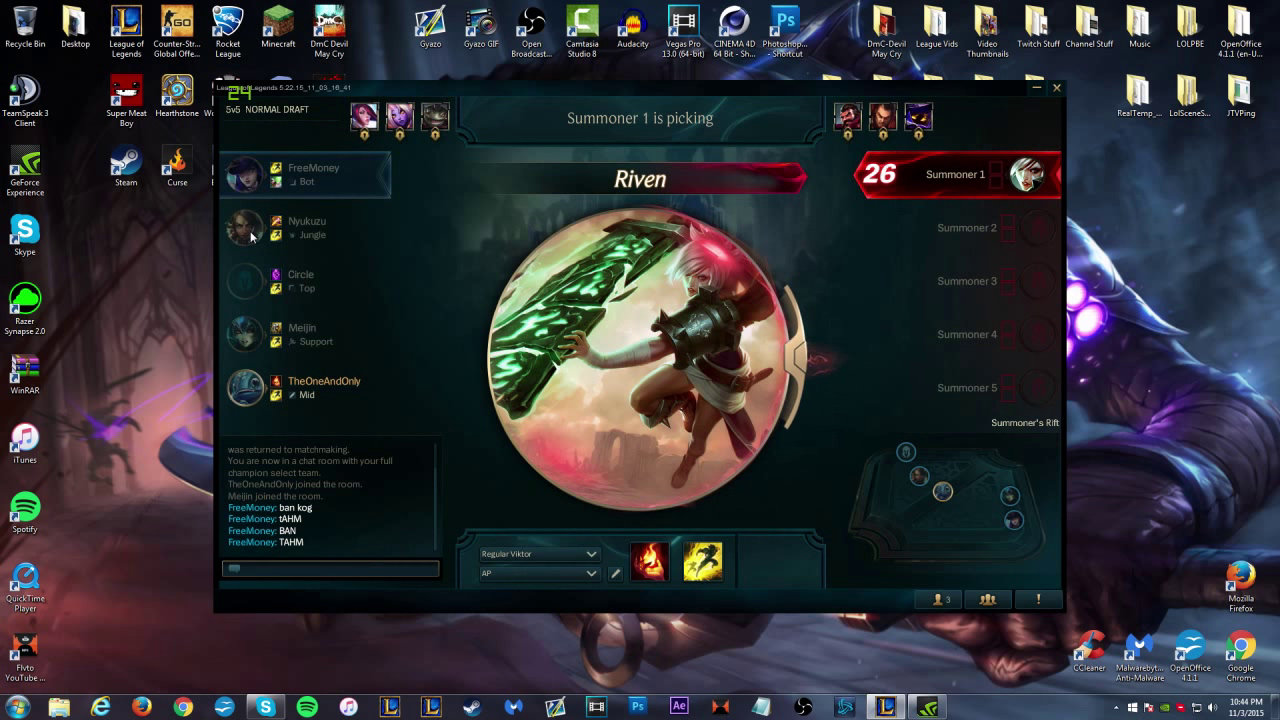
pyautogui.moveTo(824, 220)
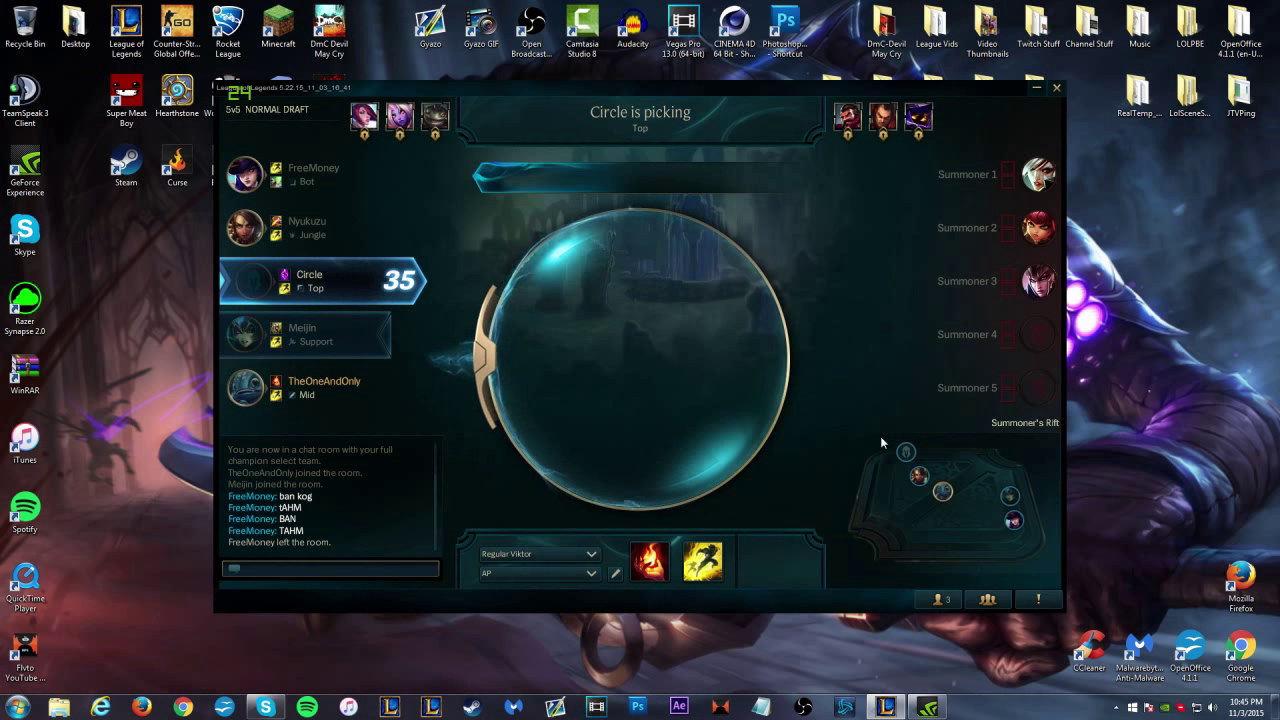
pyautogui.moveTo(718, 460)
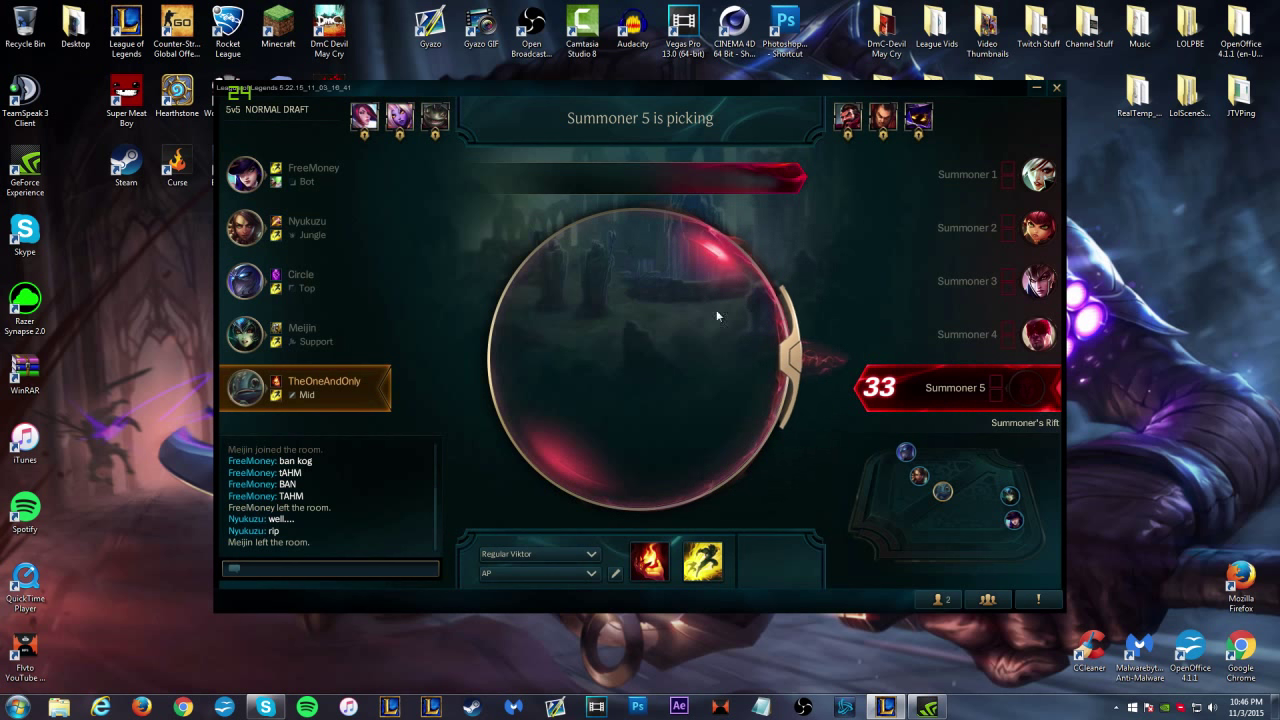
pyautogui.moveTo(804, 500)
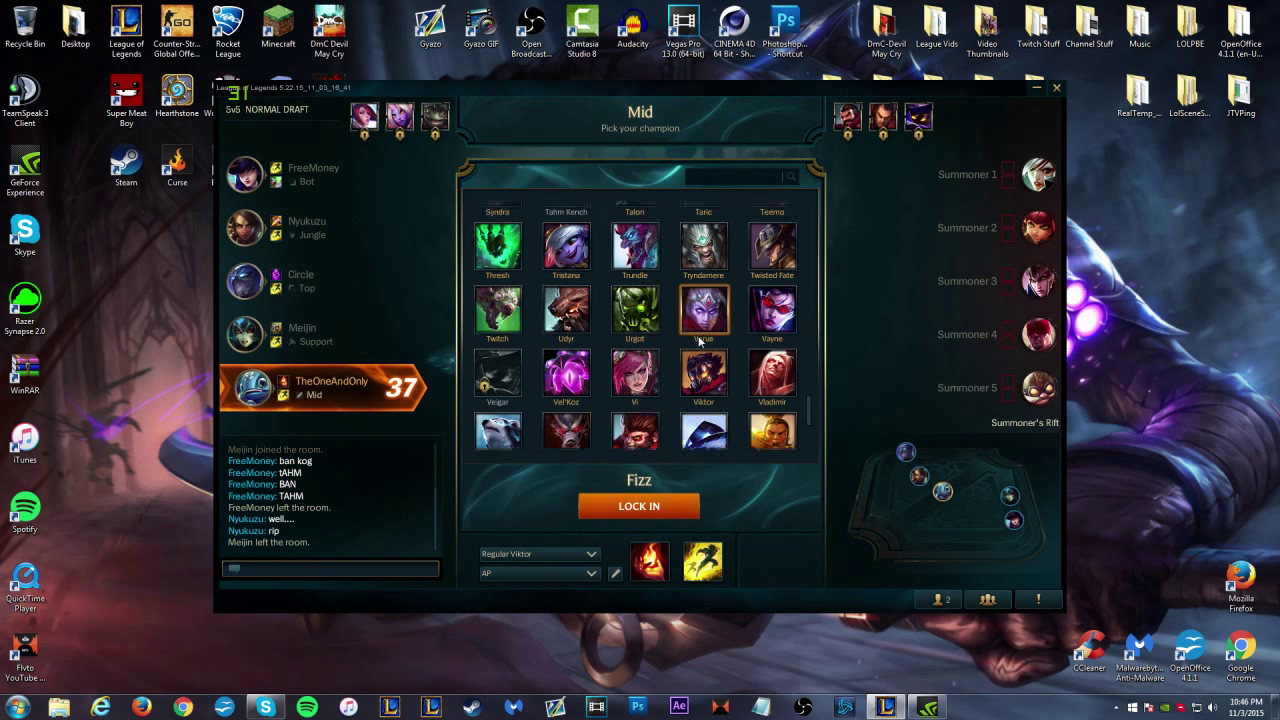
# Search 'fi', lock in Fizz as the champion and confirm the Cottontail Fizz skin.
pyautogui.scroll(3)
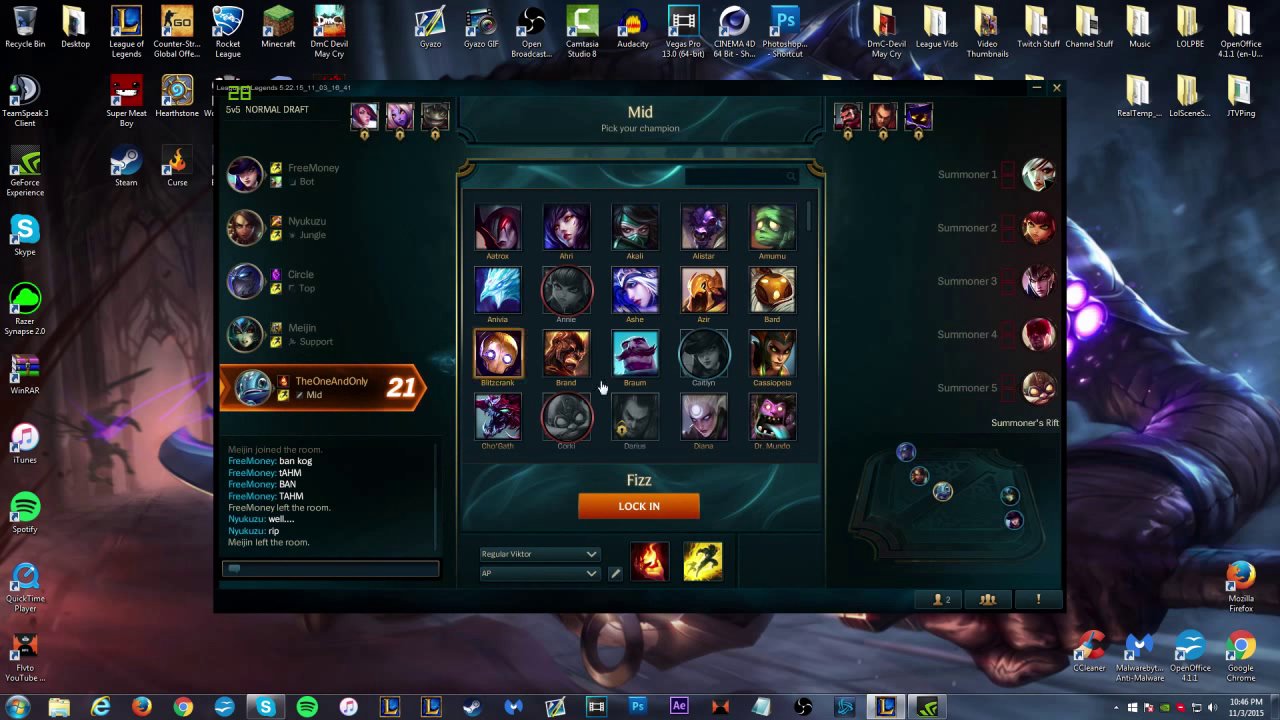
pyautogui.click(634, 292)
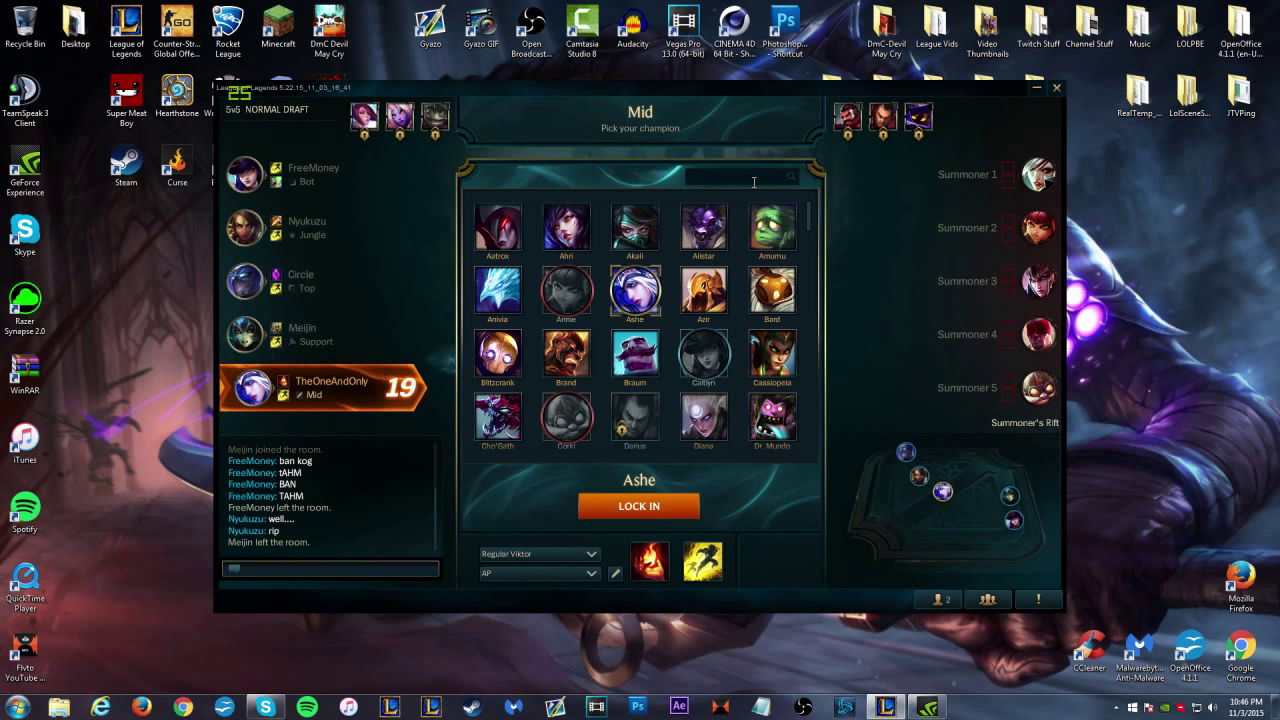
pyautogui.write('fi')
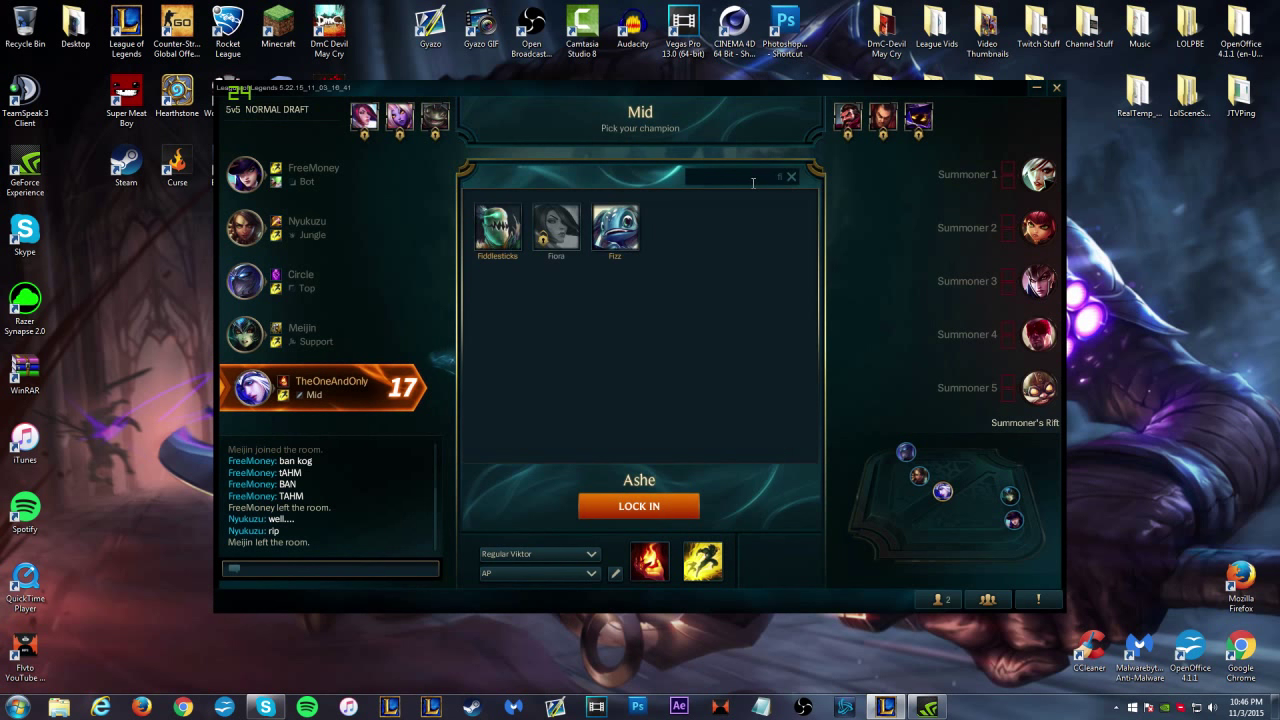
pyautogui.click(616, 224)
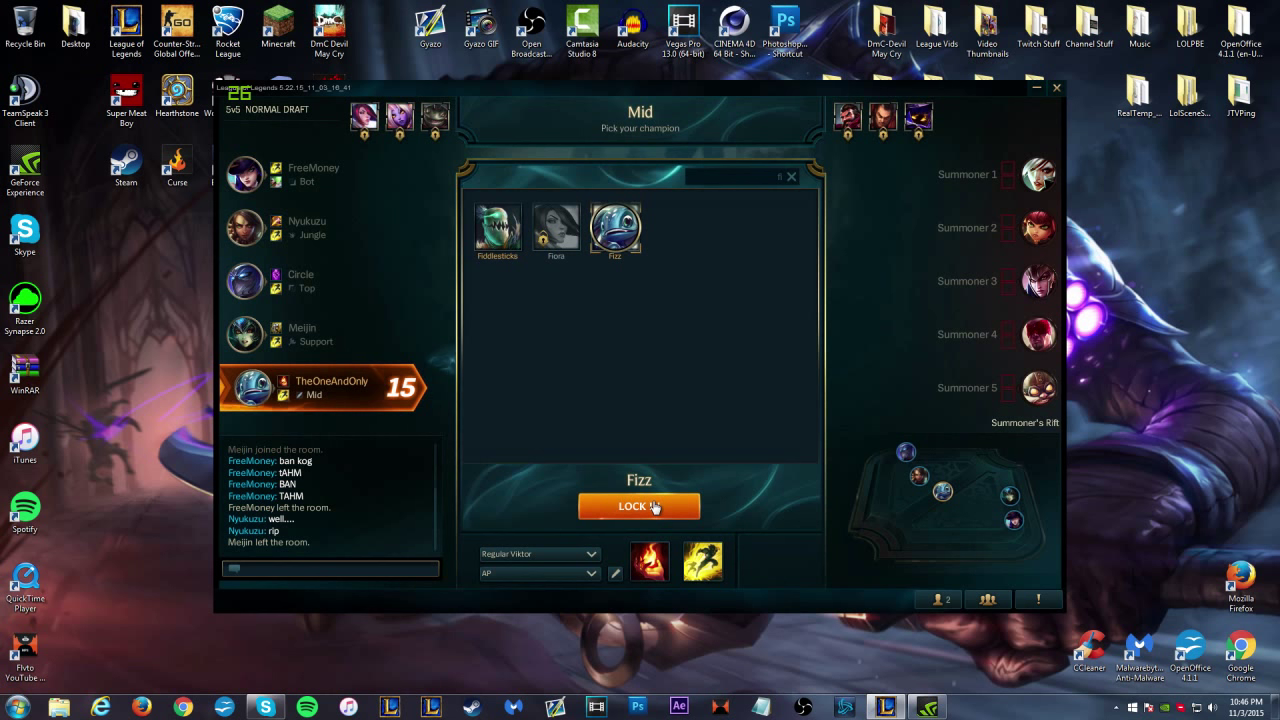
pyautogui.click(640, 506)
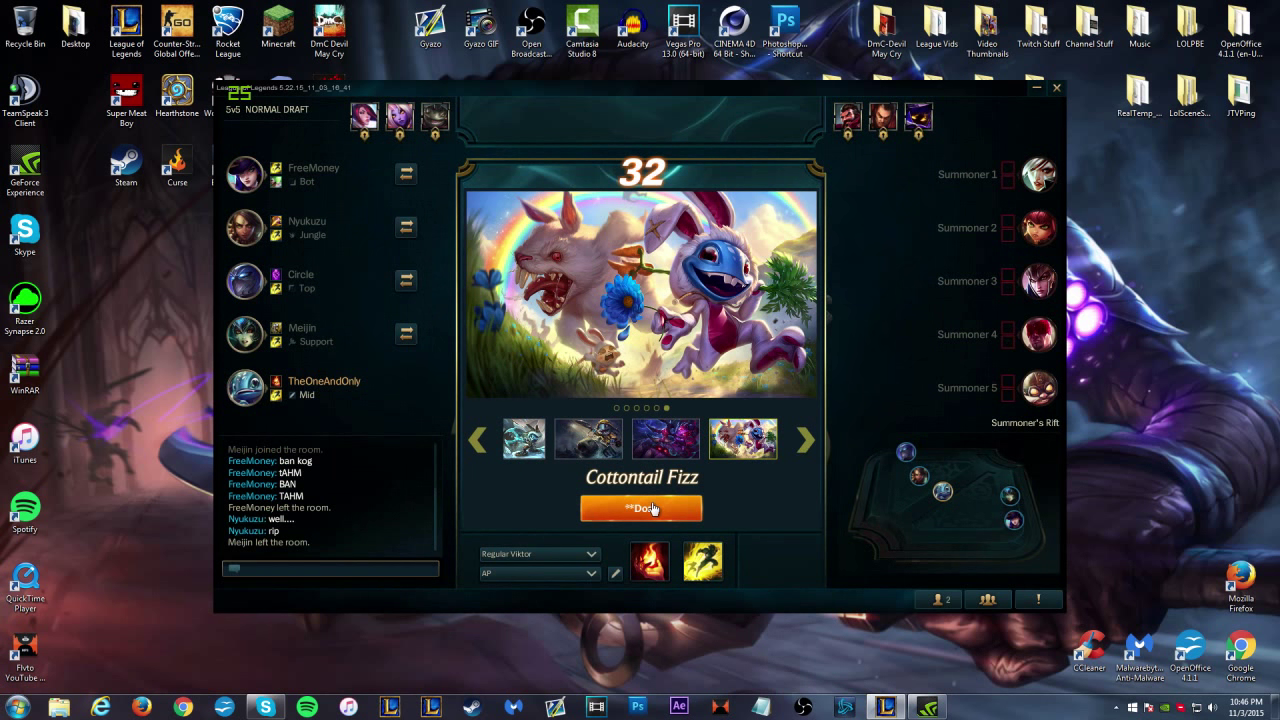
pyautogui.click(640, 508)
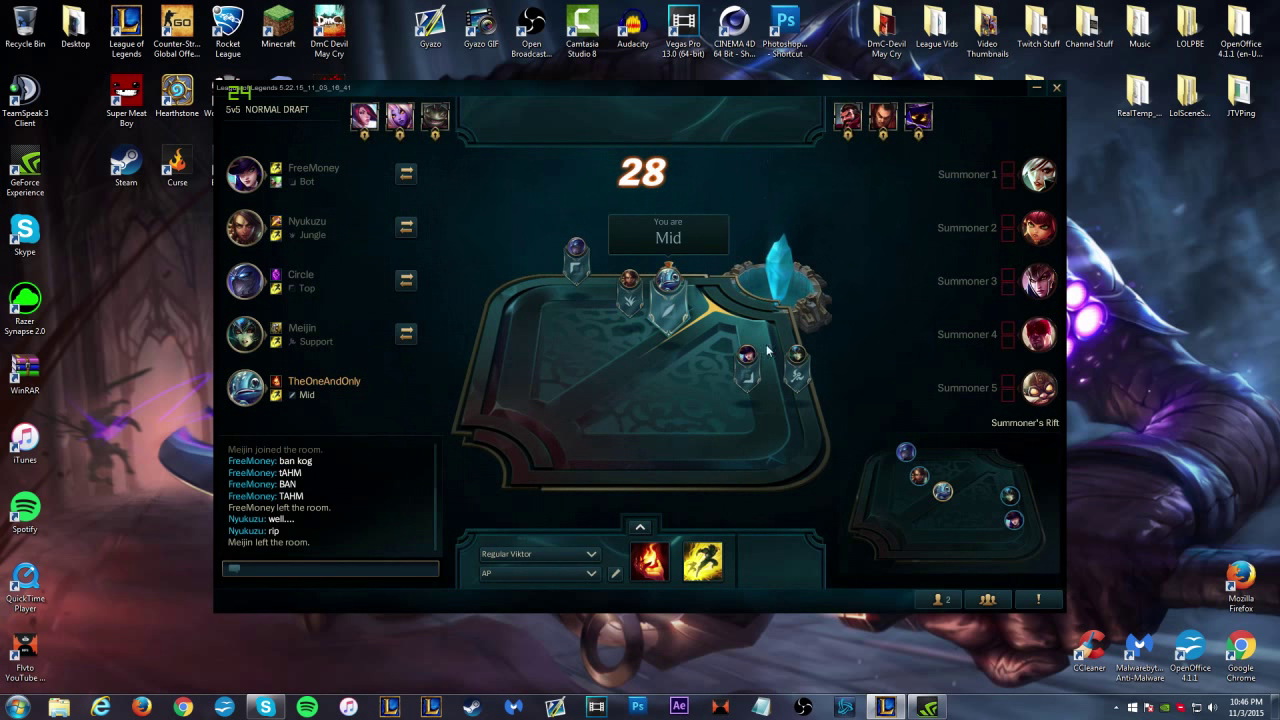
pyautogui.moveTo(488, 256)
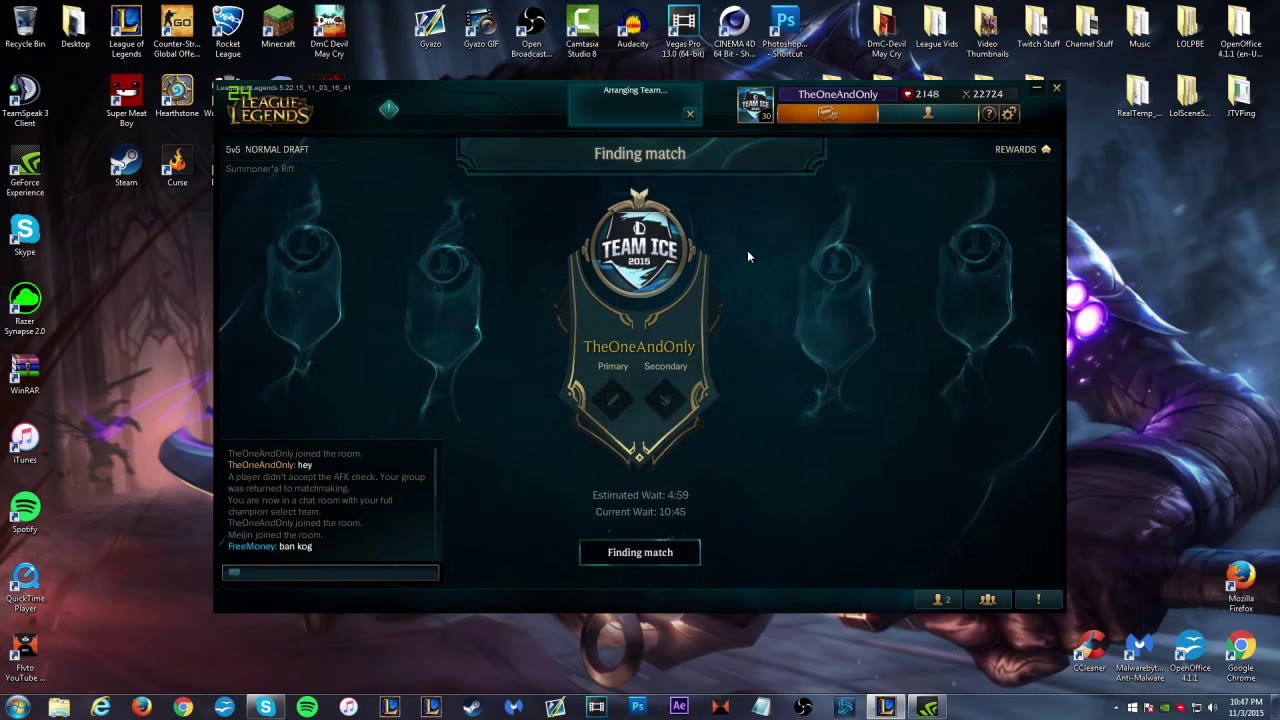
pyautogui.moveTo(738, 396)
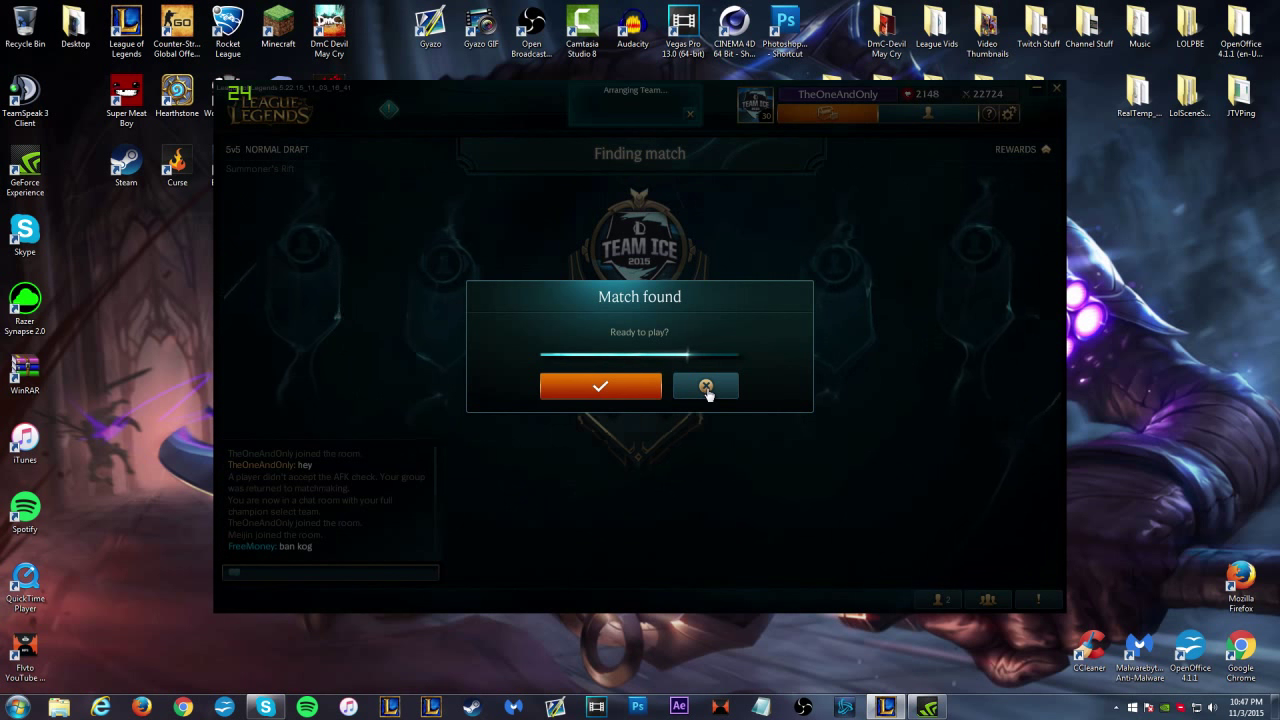
# Decline the newly found match and return to the party lobby.
pyautogui.click(704, 388)
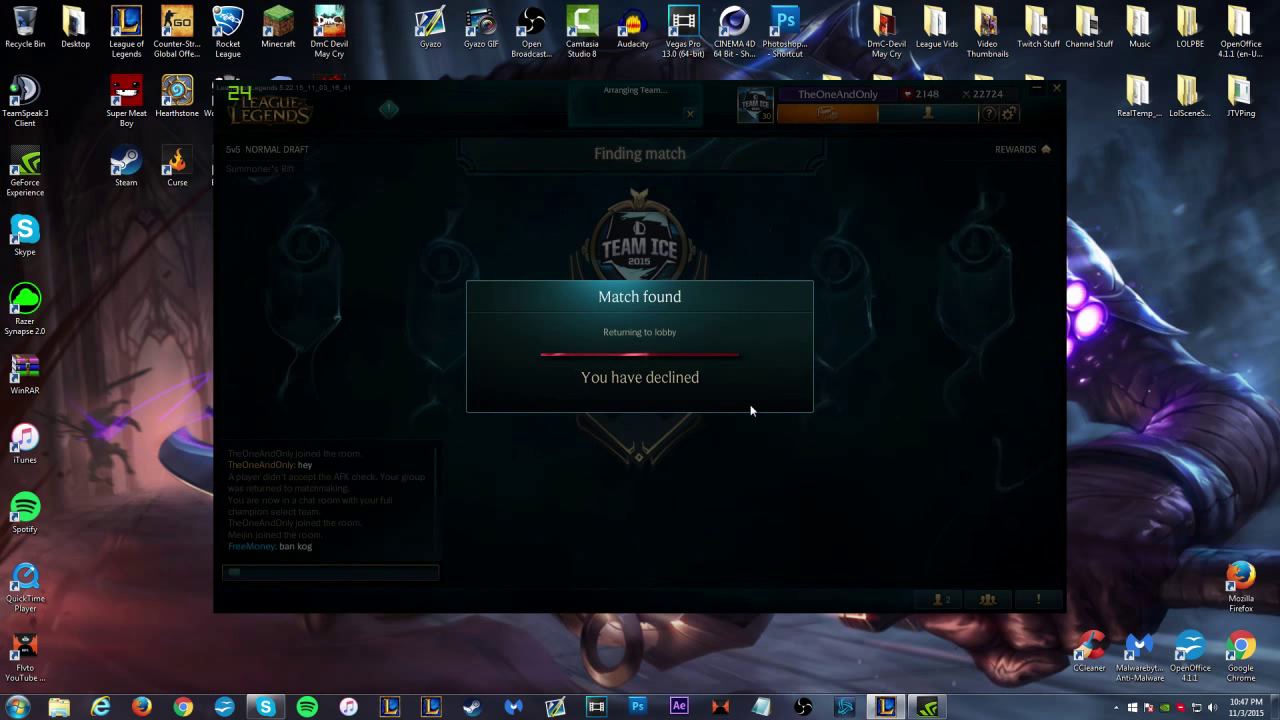
pyautogui.moveTo(728, 398)
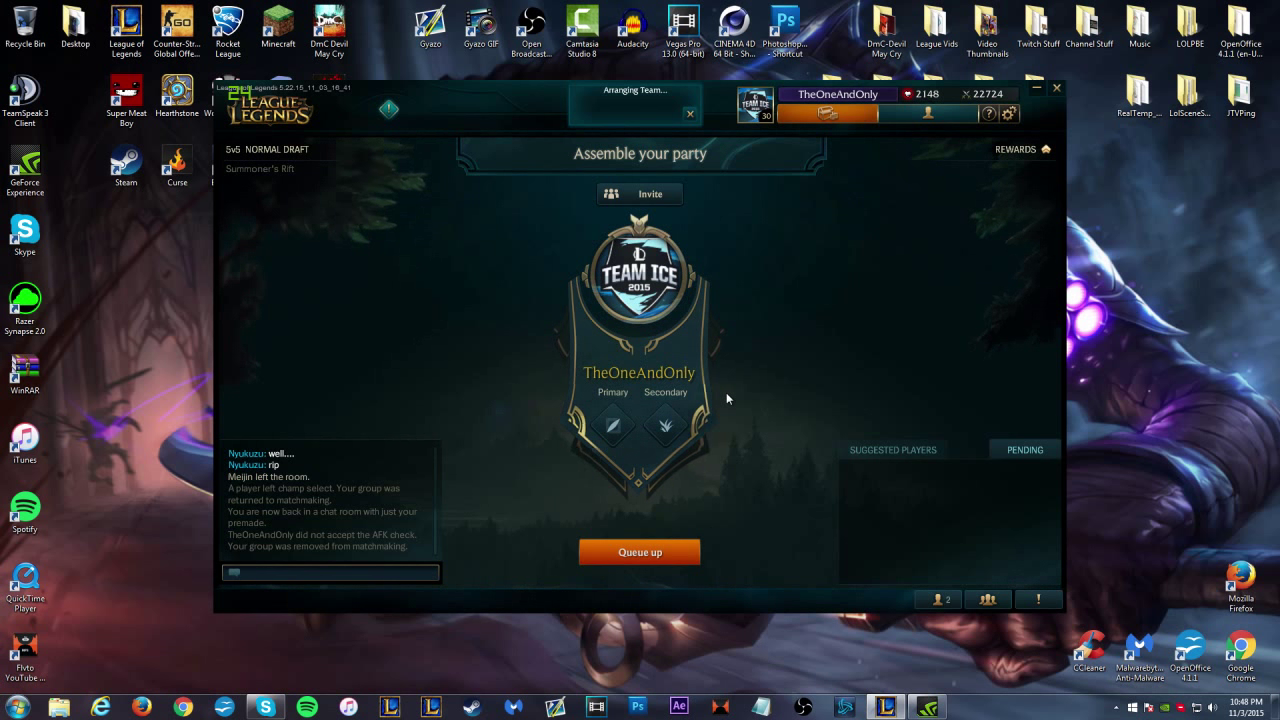
pyautogui.moveTo(922, 460)
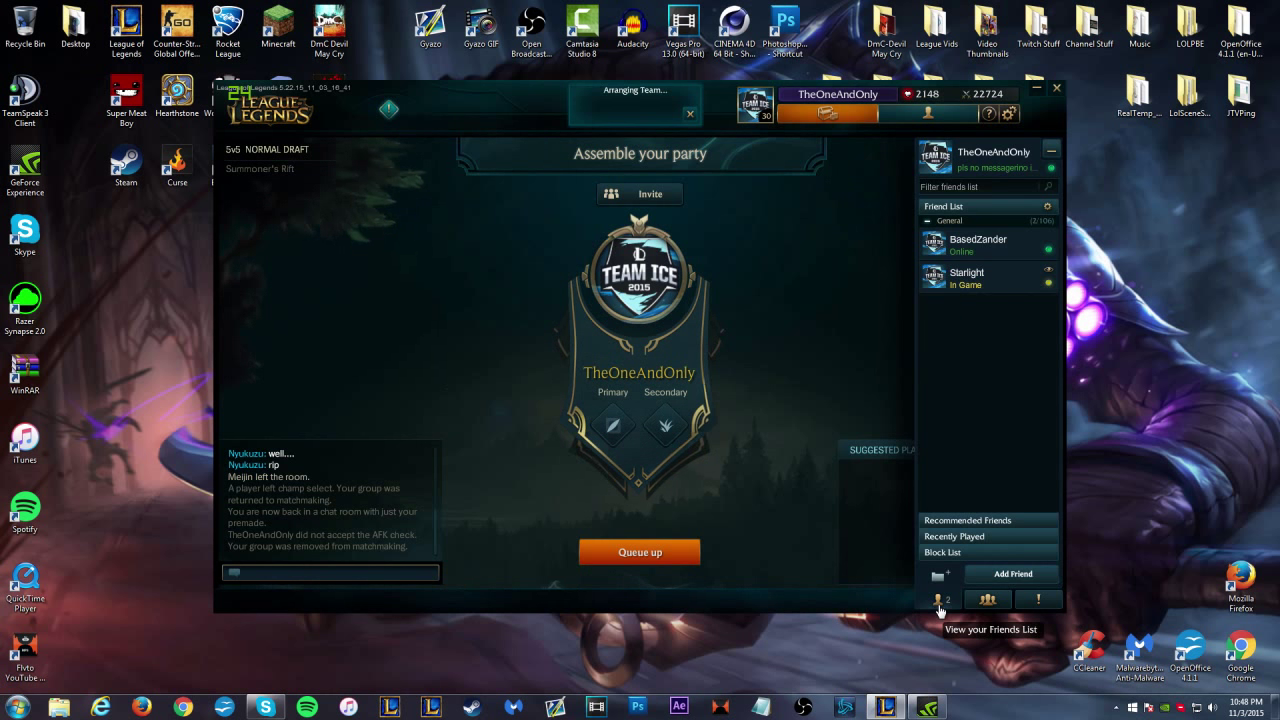
pyautogui.moveTo(810, 296)
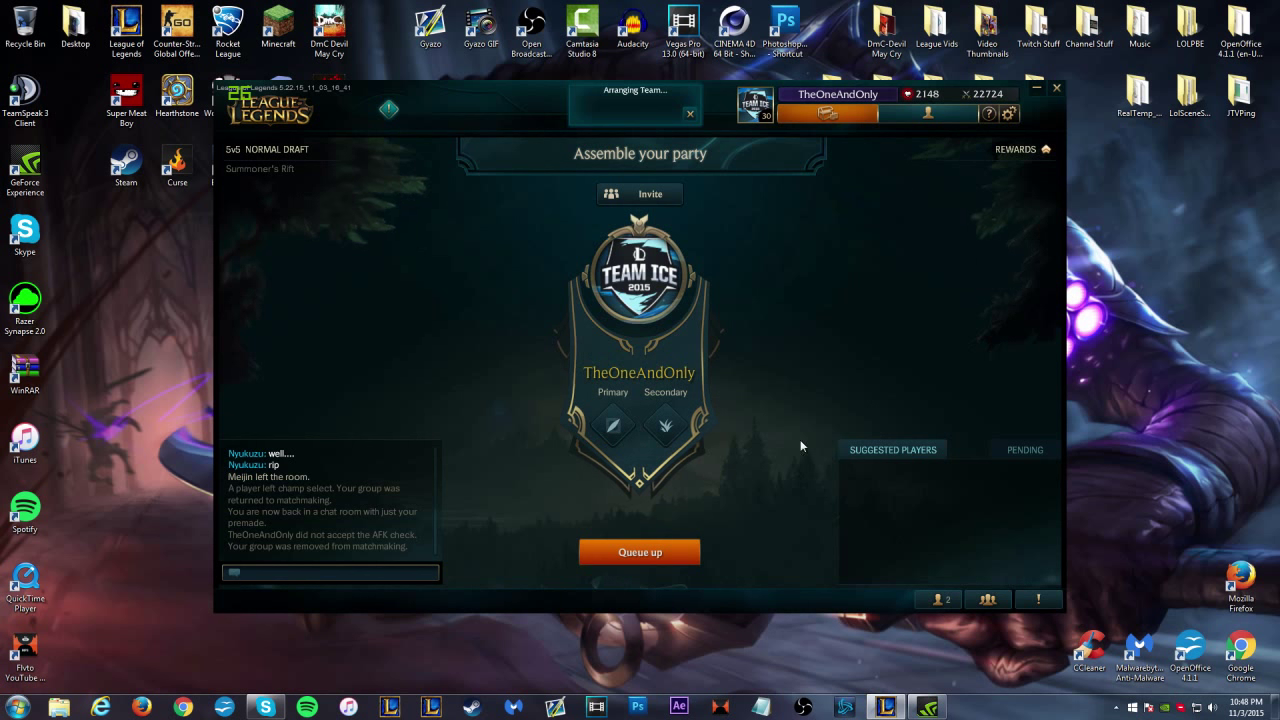
pyautogui.moveTo(780, 446)
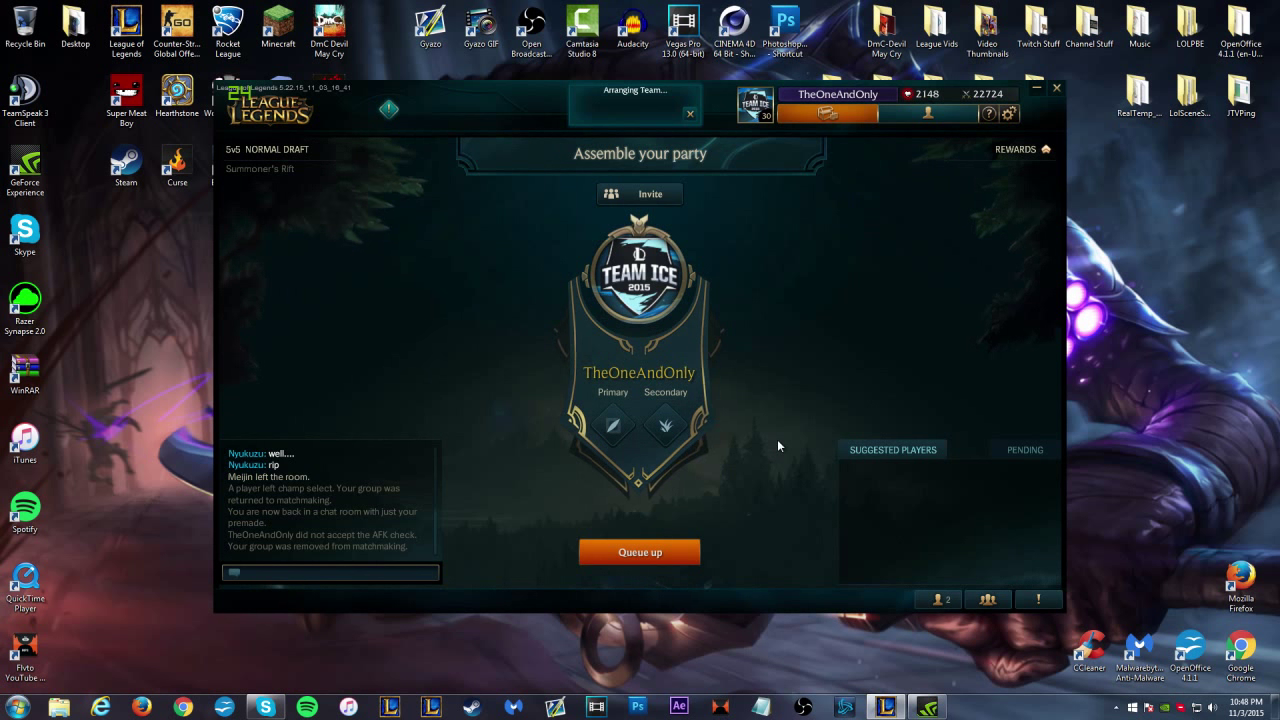